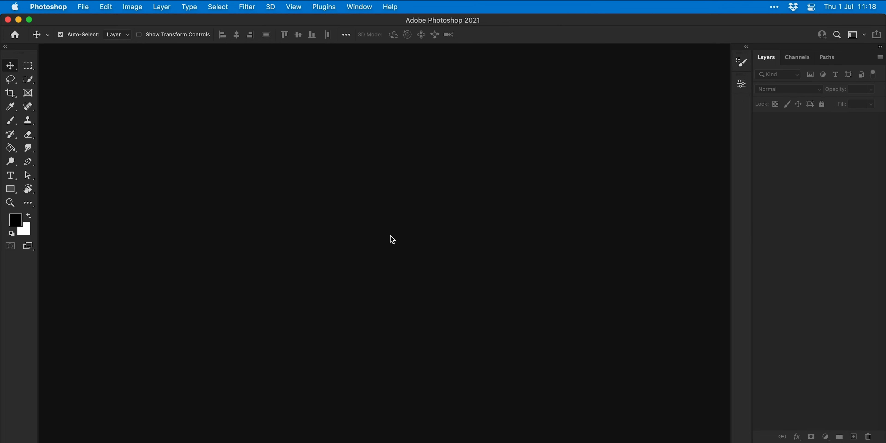
Begin a new Photoshop document from the File menu.
click(83, 7)
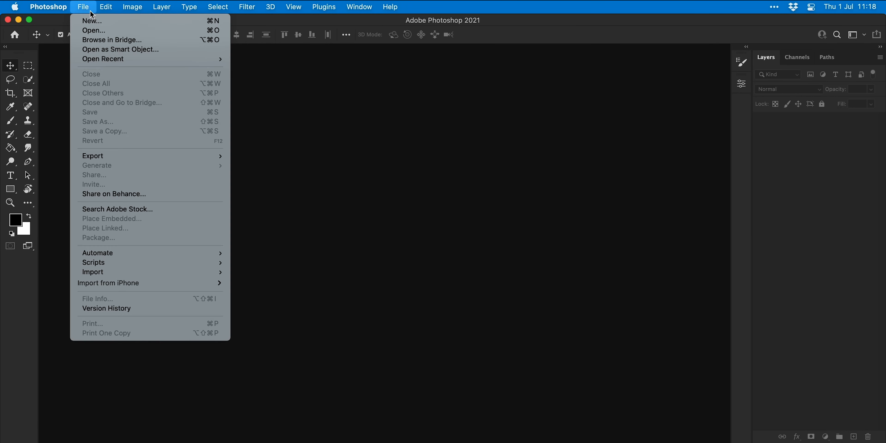
click(91, 21)
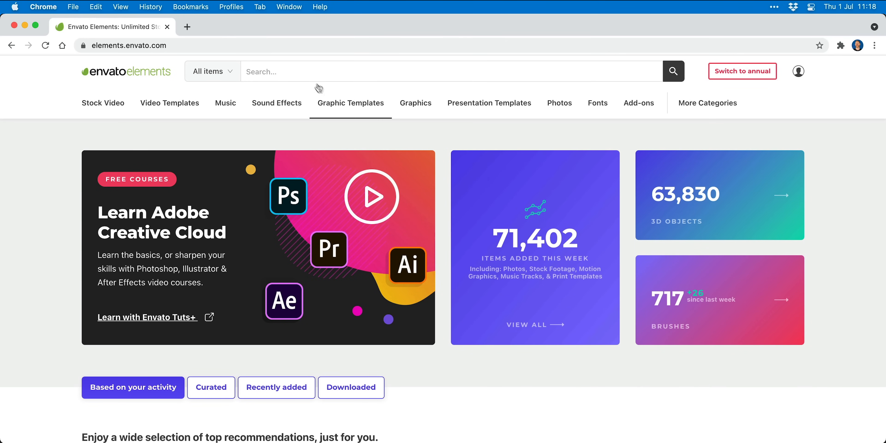
Search Envato Elements for 'Gothic', narrow to fonts and reach the Cattedrale Blackletter page.
text(Gothic)
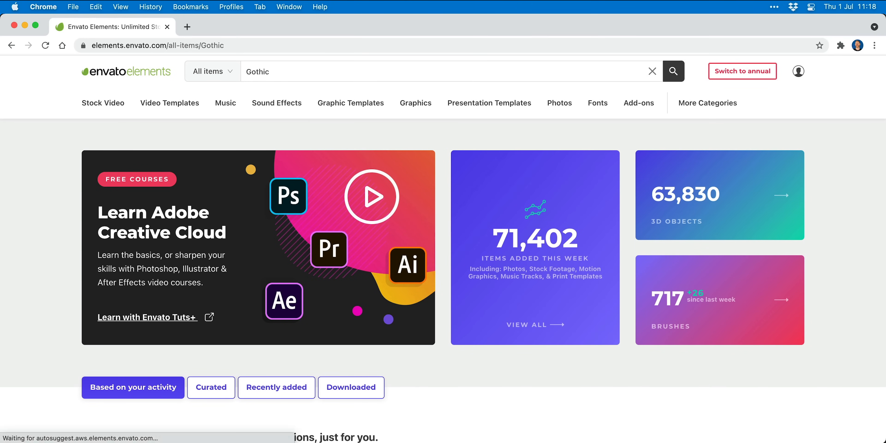
scroll(down, 3)
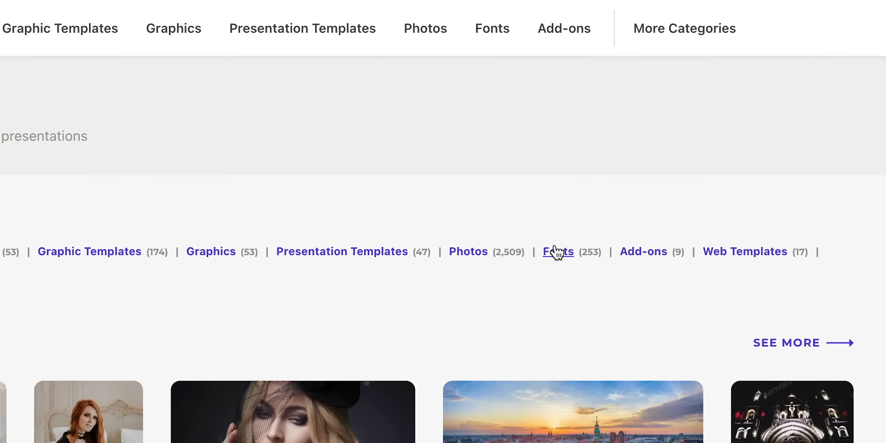
click(559, 251)
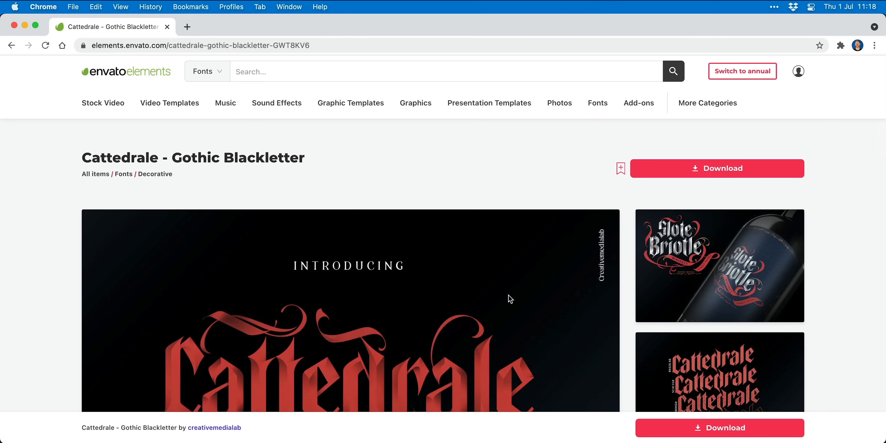
scroll(down, 3)
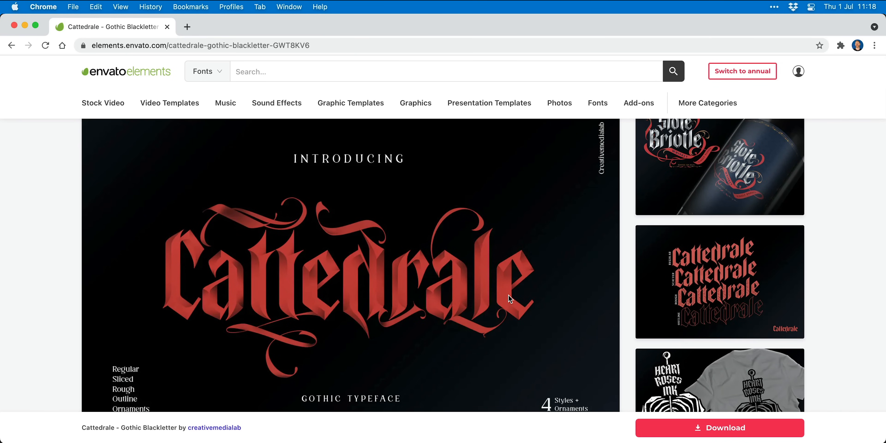
mouse_move(671, 431)
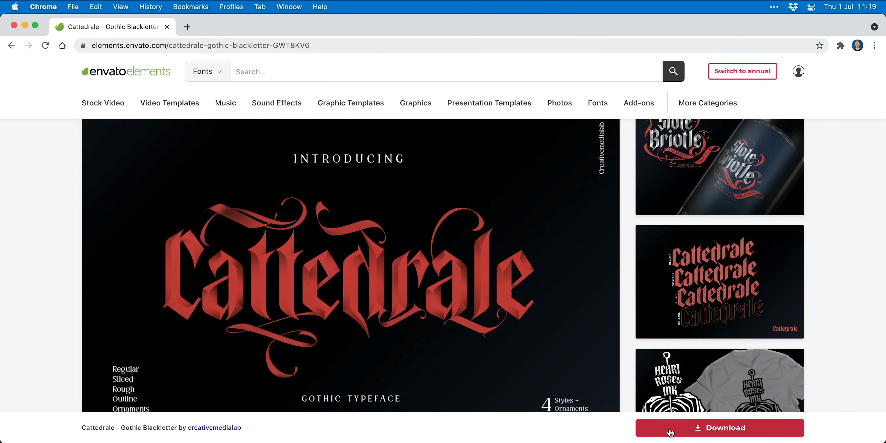
Download the Cattedrale package, unzip it and reach its TTF folder.
click(719, 427)
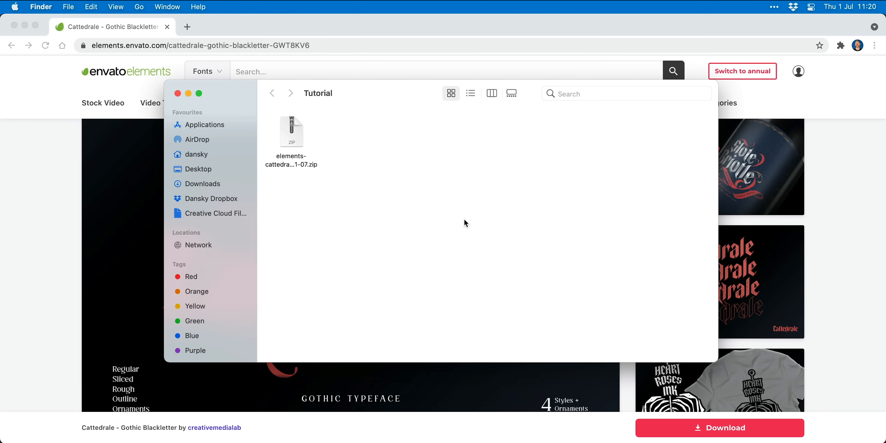
right_click(292, 132)
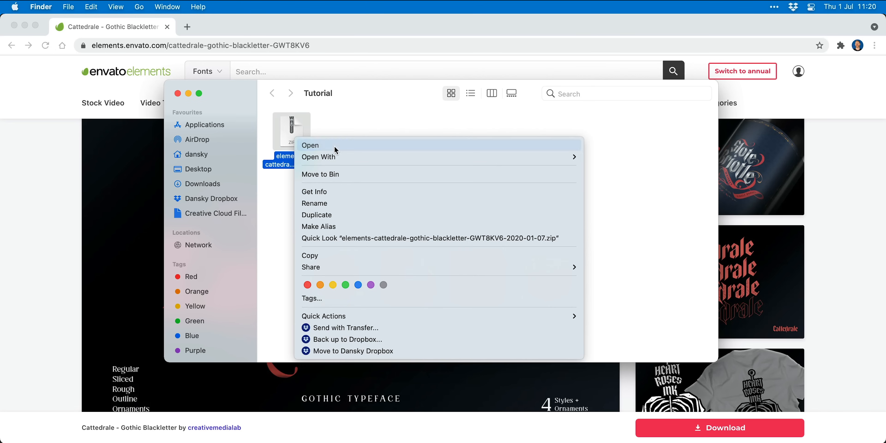
click(309, 145)
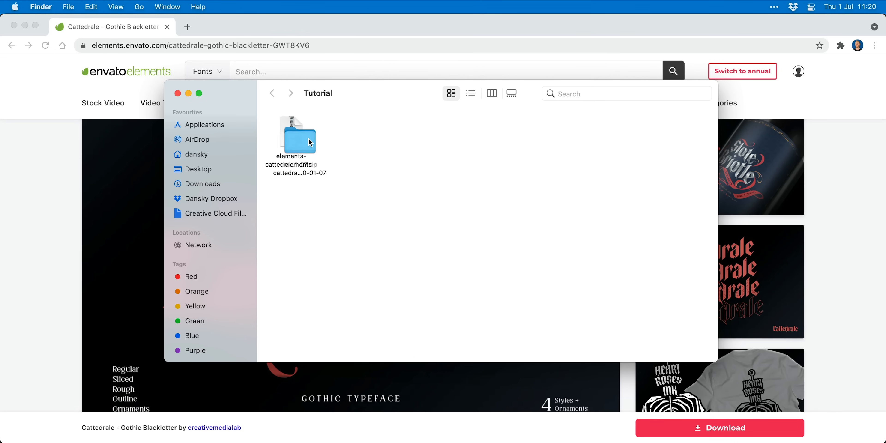
double_click(298, 135)
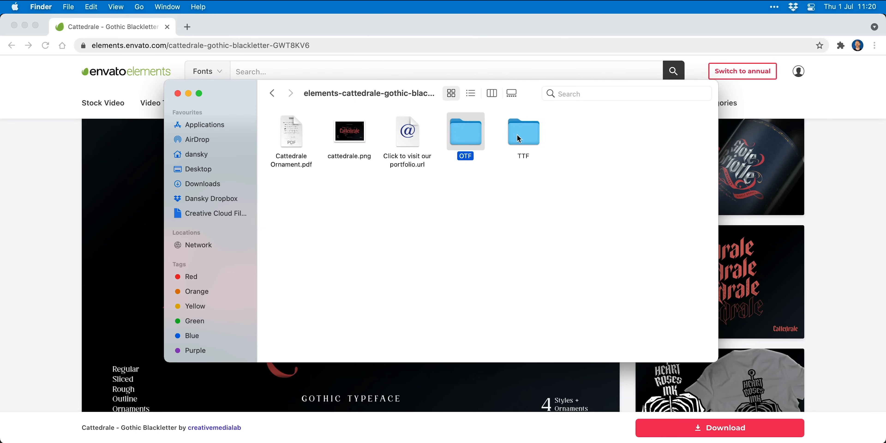
double_click(523, 131)
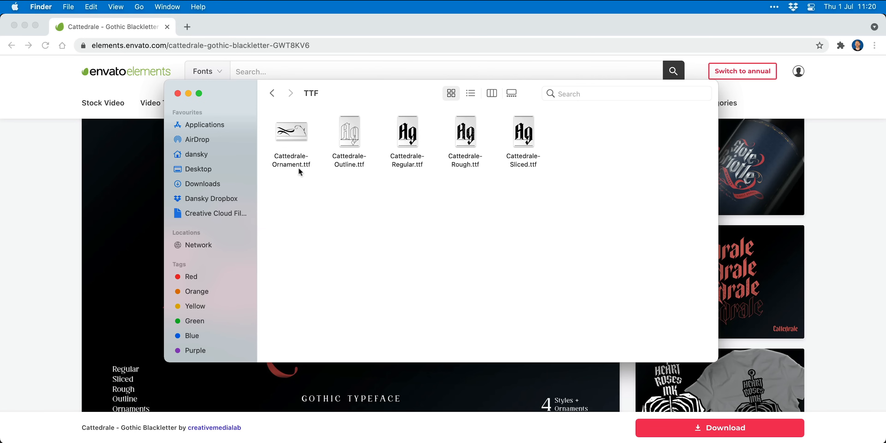
Open all five TTF files in Font Book and install them.
right_click(522, 131)
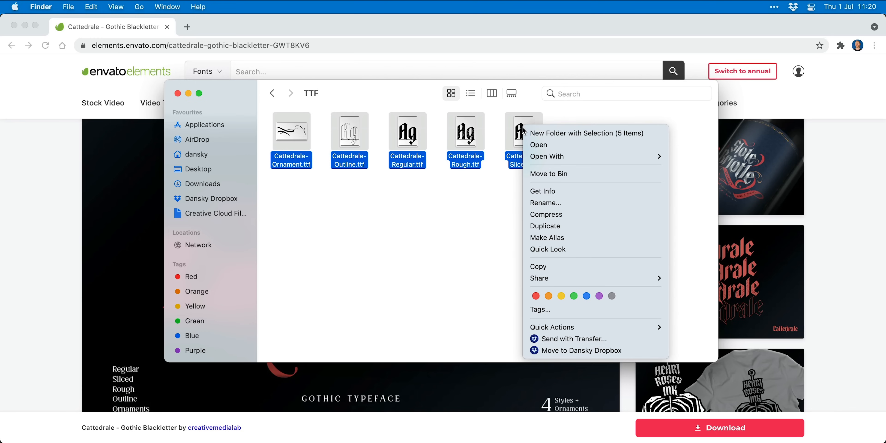
click(538, 145)
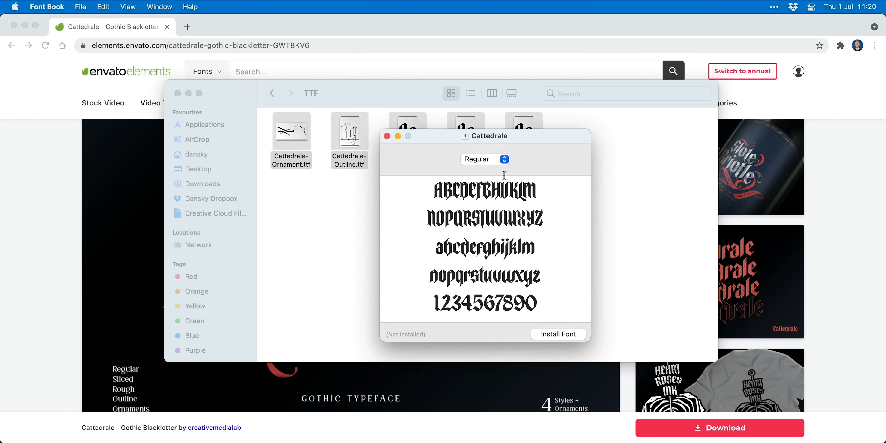
click(484, 159)
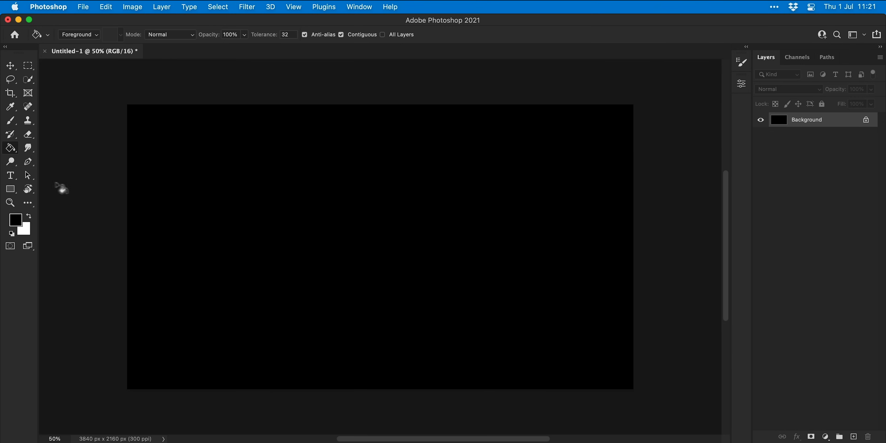
Add a text layer reading 'Cattedrale' near the canvas centre and select the word.
click(10, 175)
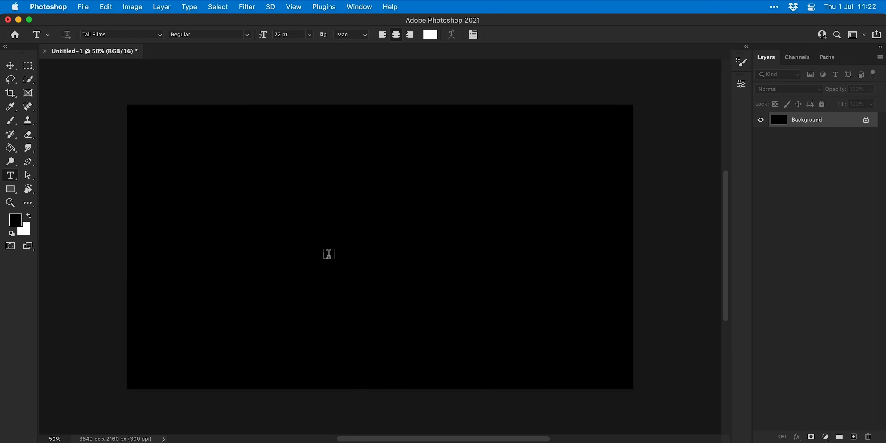
click(329, 253)
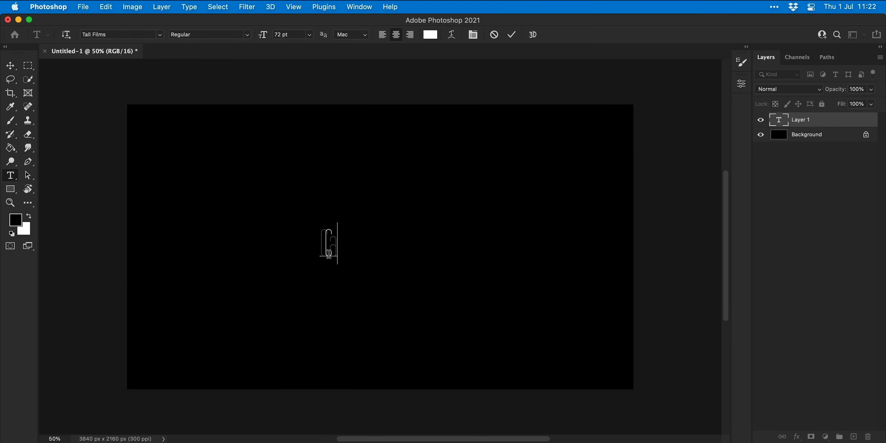
text(Cattedrale)
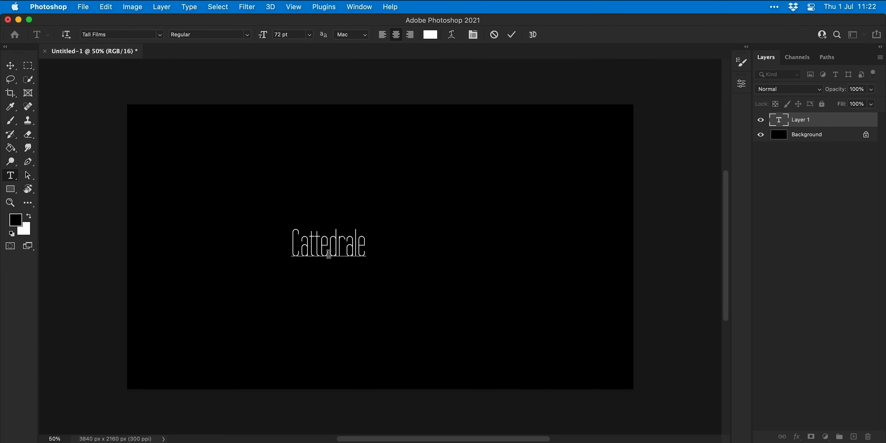
click(473, 35)
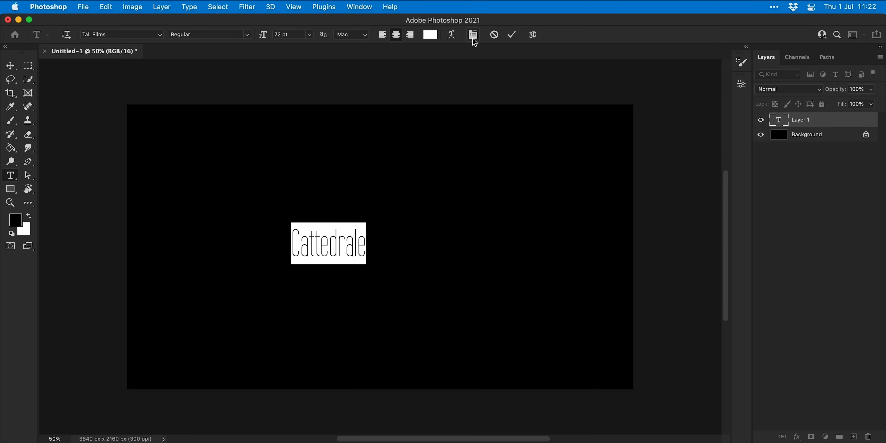
Set the word in Cattedrale Regular via the Character panel, after trying the Rough style.
click(473, 35)
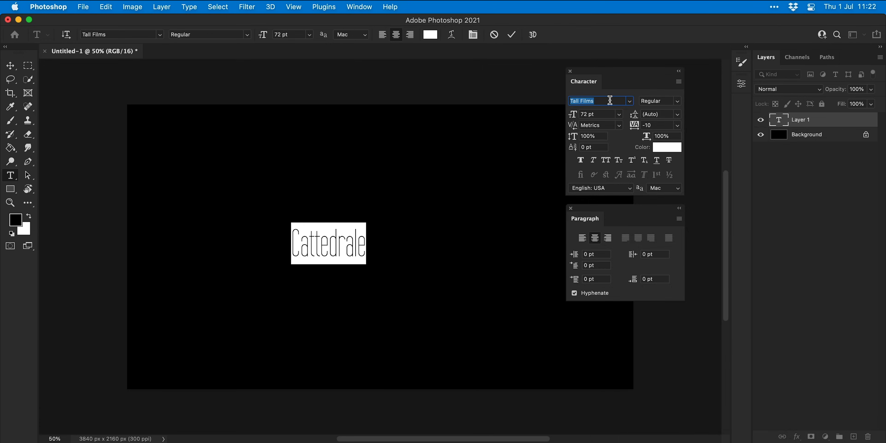
text(catte)
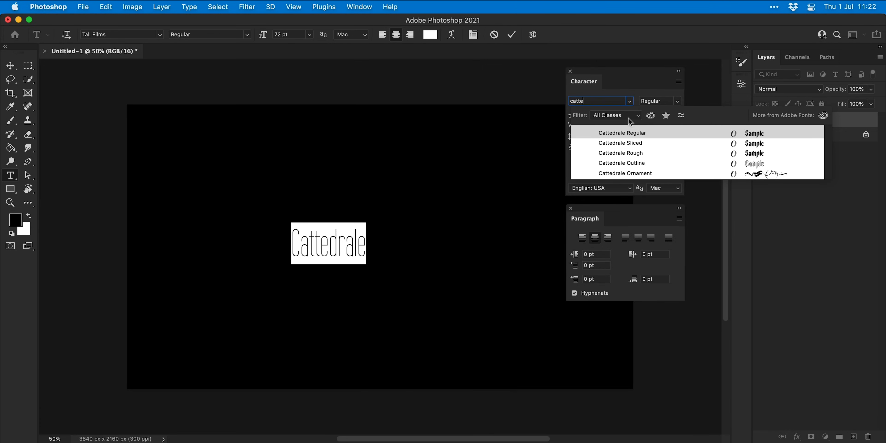
click(620, 154)
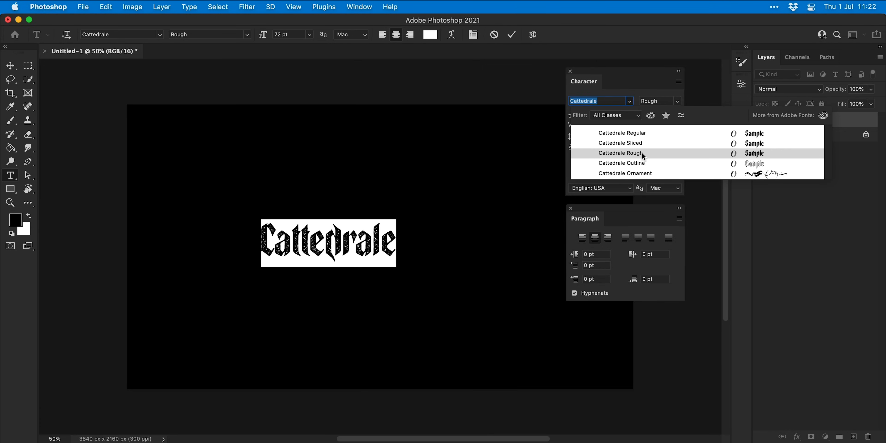
click(622, 133)
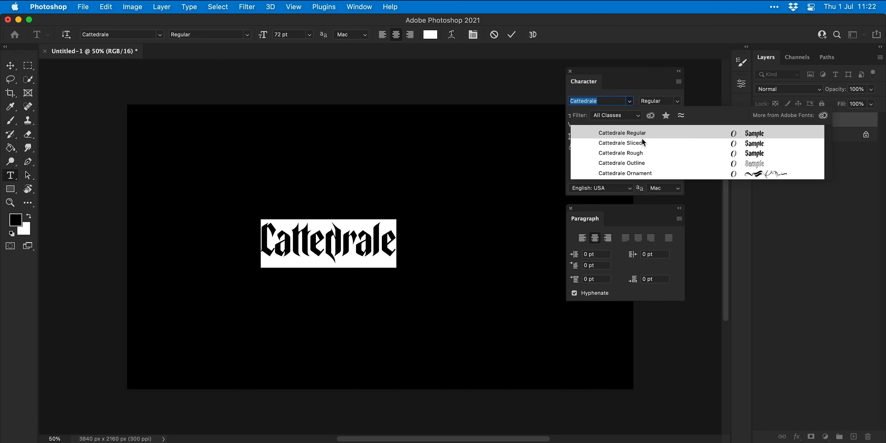
click(621, 133)
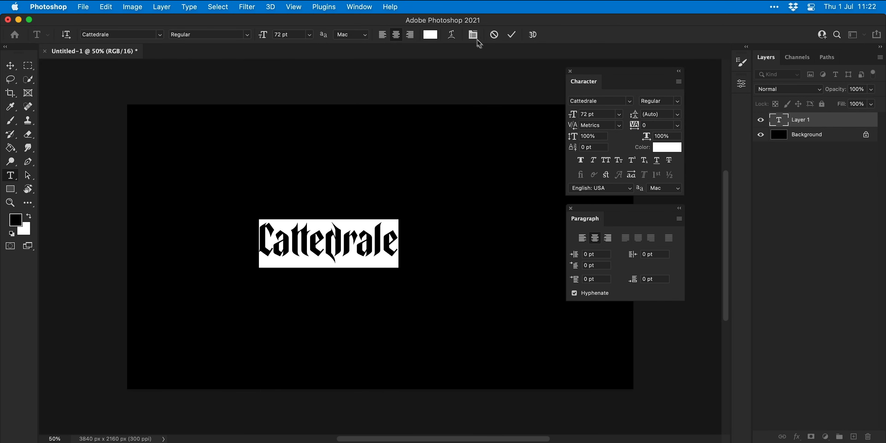
Enlarge the Cattedrale lettering with Free Transform and centre it on the canvas.
click(512, 34)
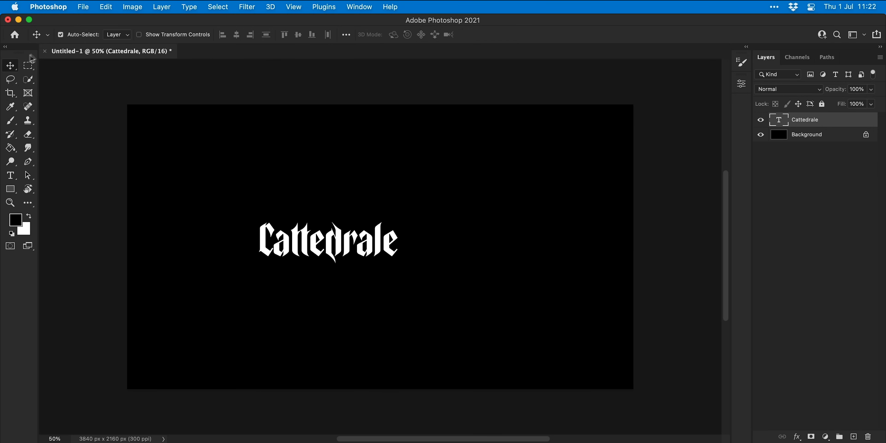
click(105, 7)
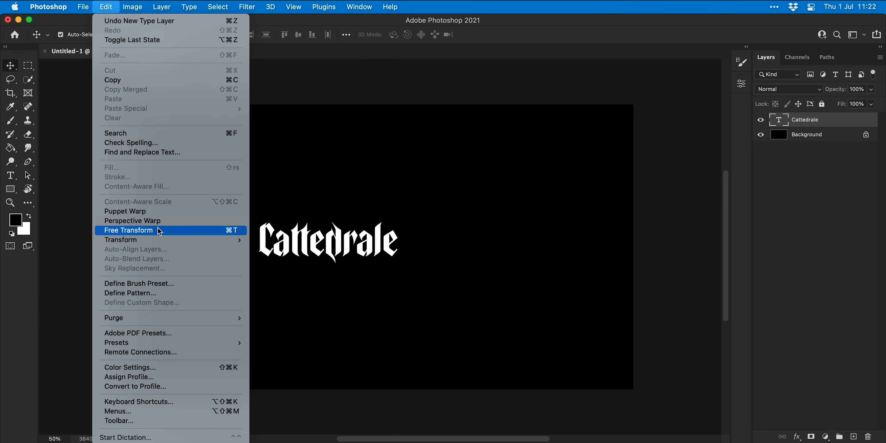
click(128, 230)
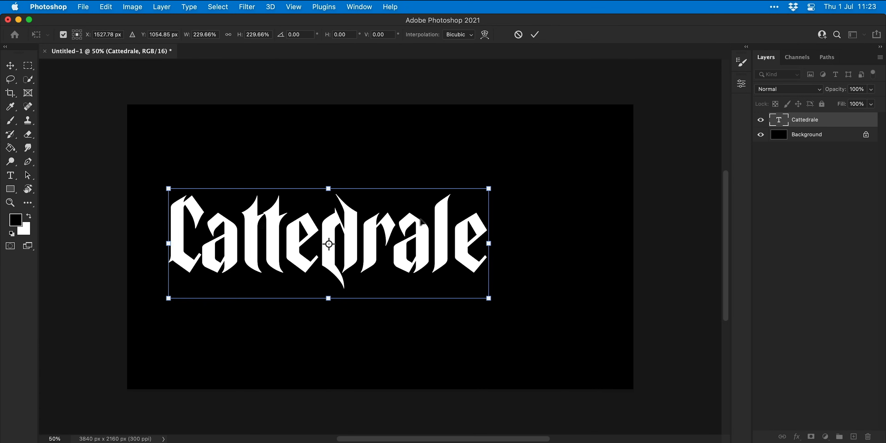
drag(328, 244, 374, 247)
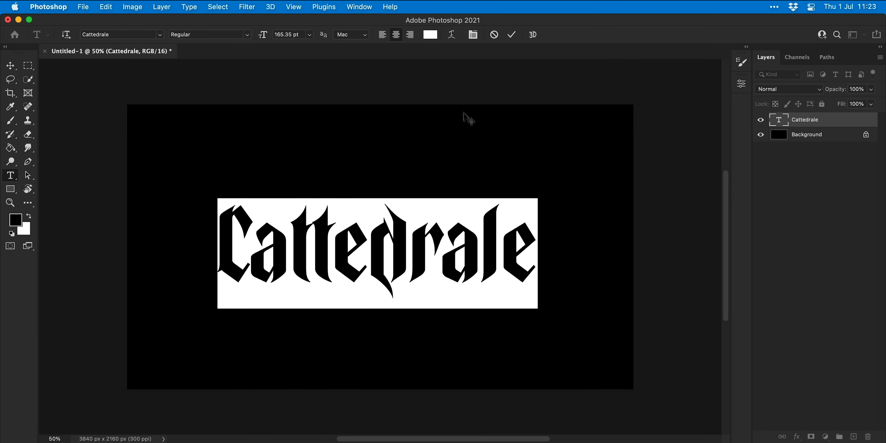
Recolour the lettering bright red (fd4b4b) in the Color Picker.
click(430, 34)
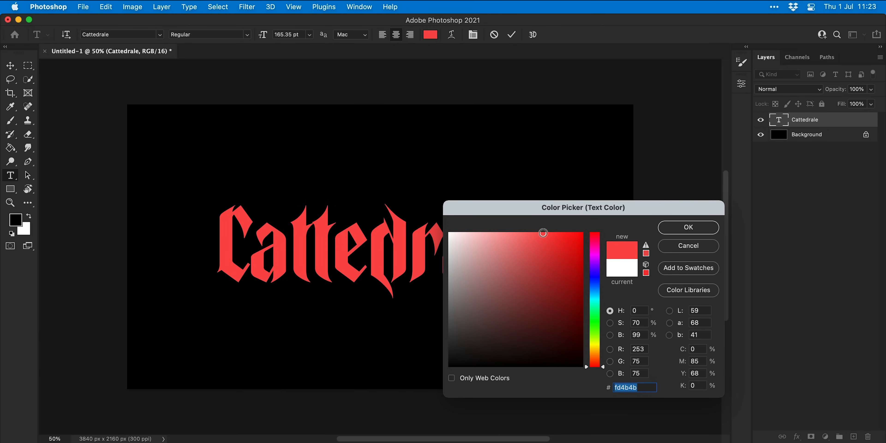
click(687, 227)
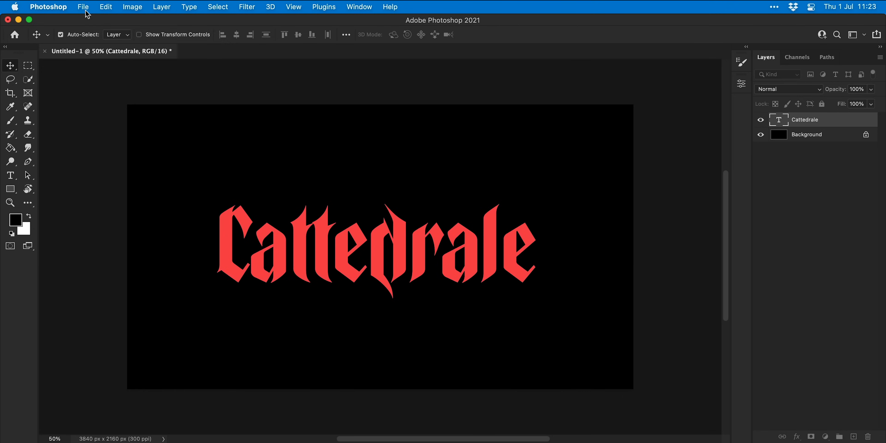
Save the document as Cattedrale.psd and duplicate the Cattedrale text layer.
click(83, 7)
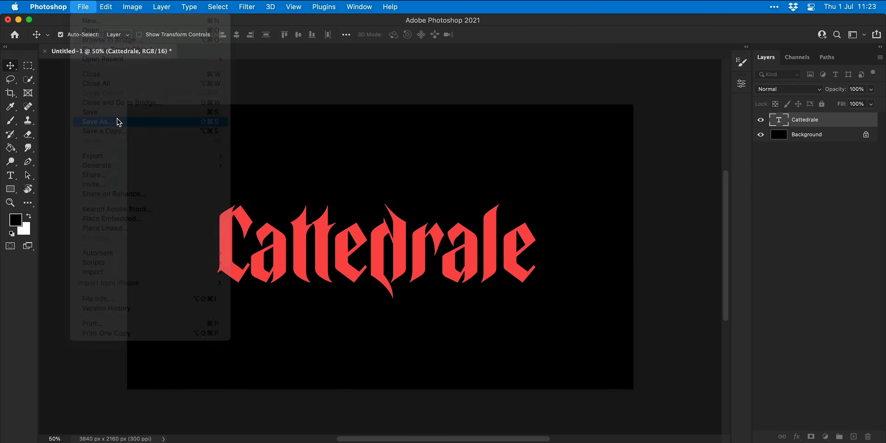
click(97, 121)
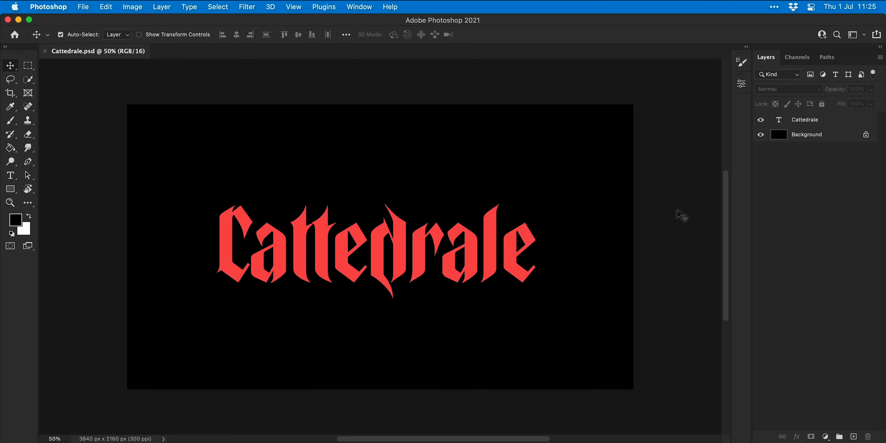
click(804, 119)
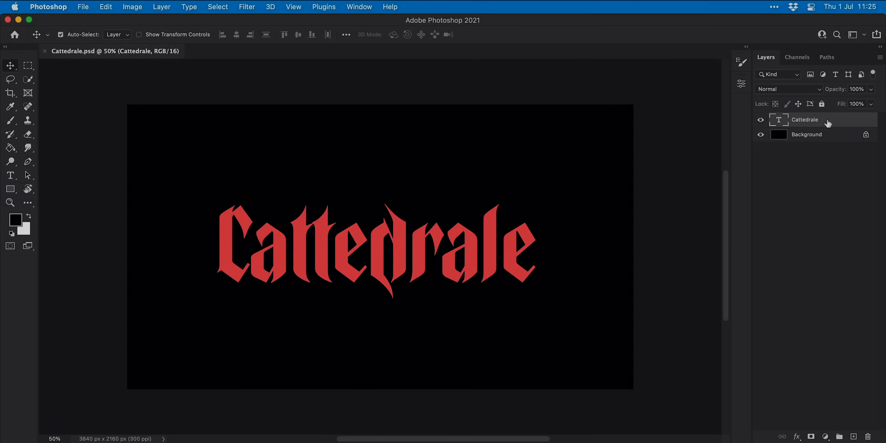
key(cmd+j)
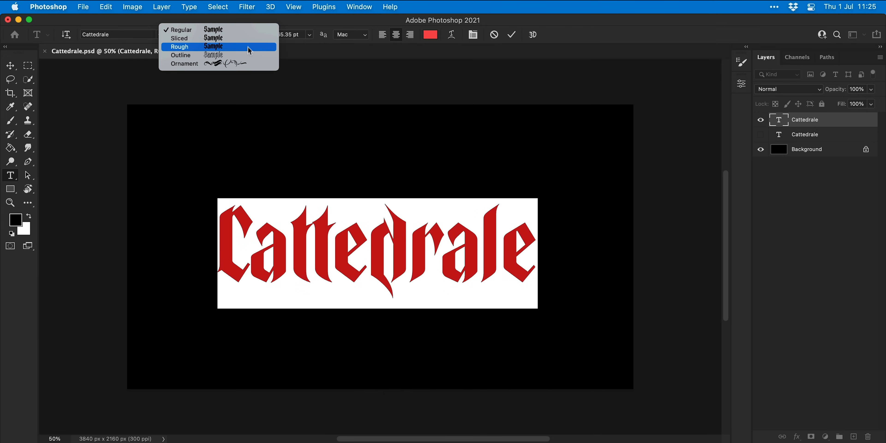
Switch the duplicate text to the Ornament style and create red flourish layers from single letters.
click(185, 63)
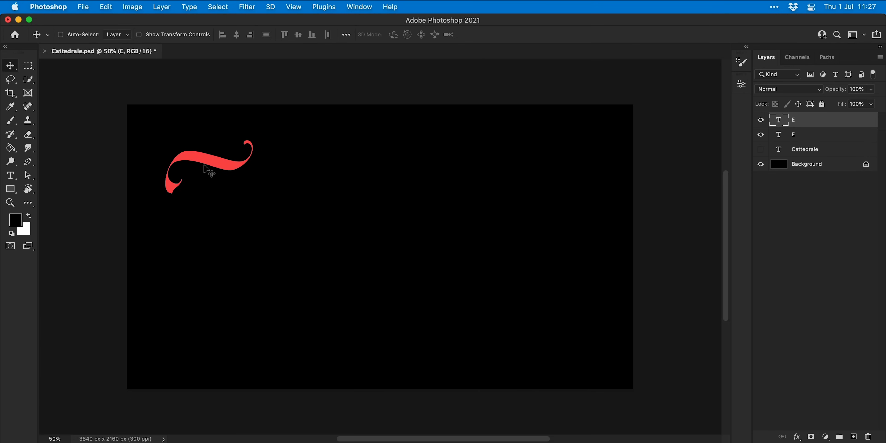
click(60, 35)
text(C)
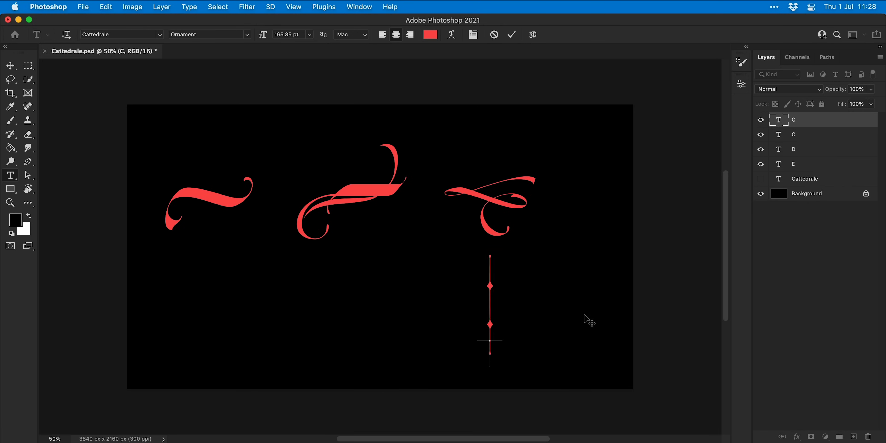
click(10, 66)
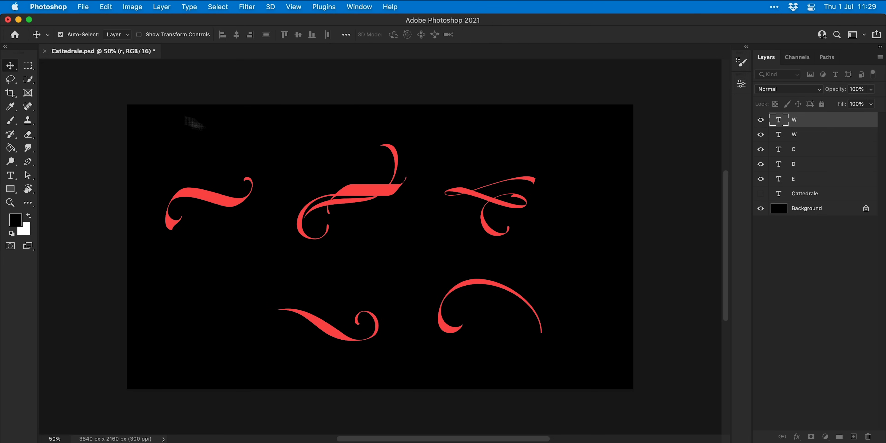
Show the Cattedrale word and move the C flourish beneath it.
click(760, 194)
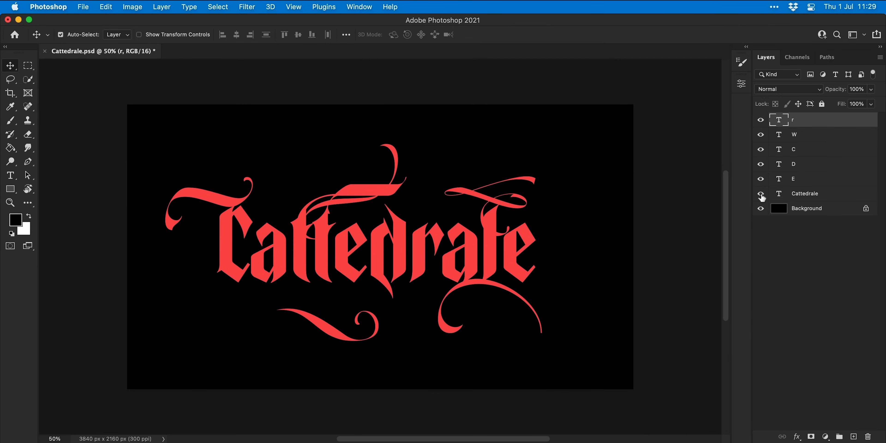
click(803, 149)
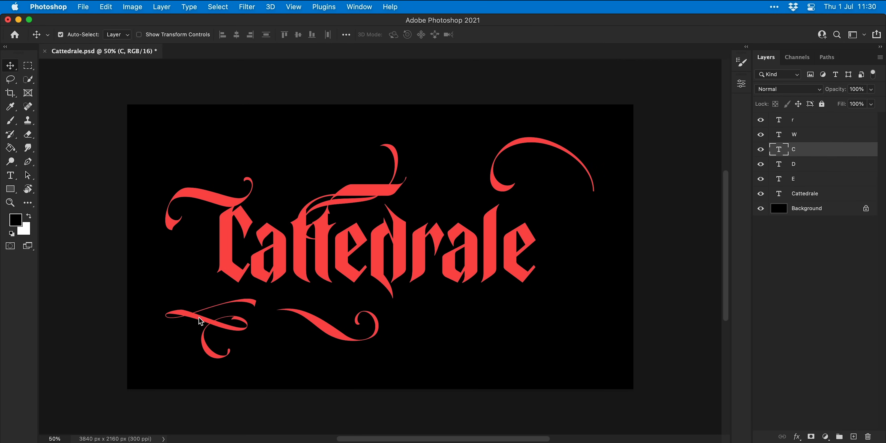
drag(200, 322, 285, 314)
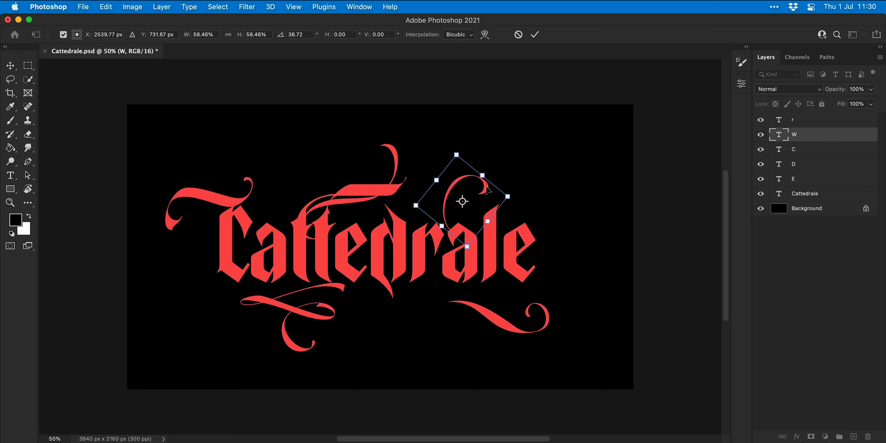
Rotate and resize the W and D flourishes with Free Transform to fit around the letters.
click(105, 7)
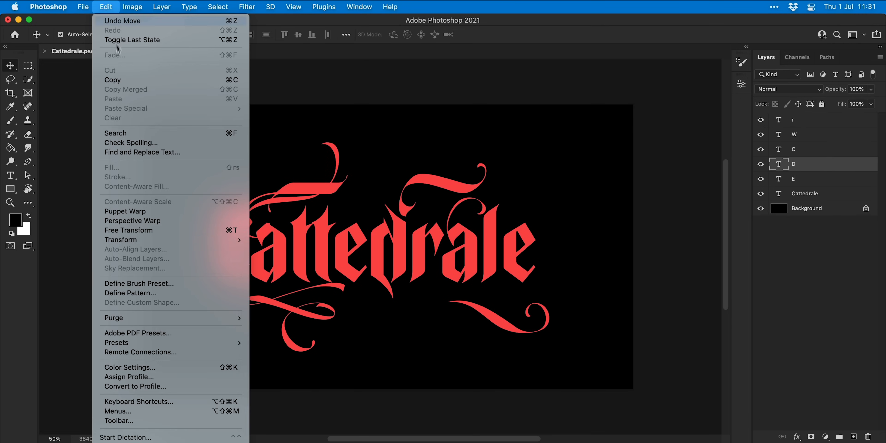
click(129, 230)
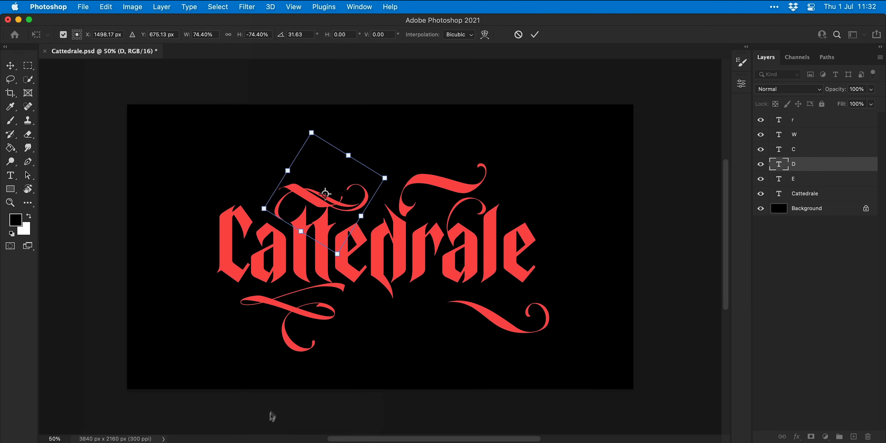
click(534, 34)
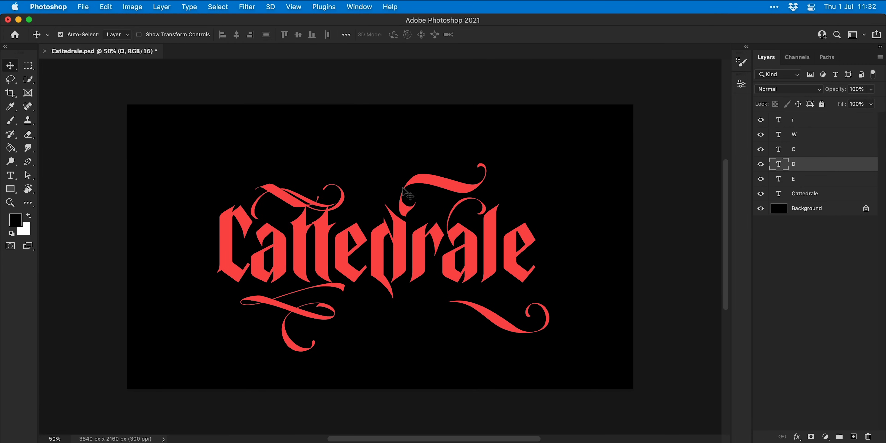
click(820, 178)
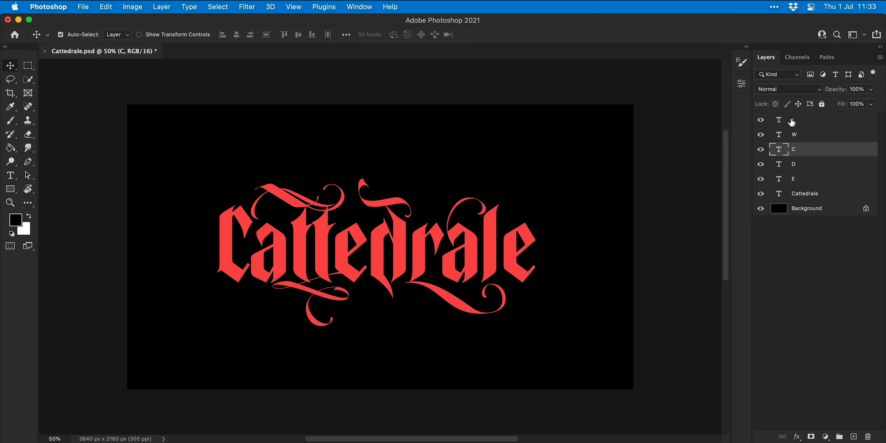
Group the lettering layers as Editable, duplicate the group and convert the copy to a smart object.
click(806, 193)
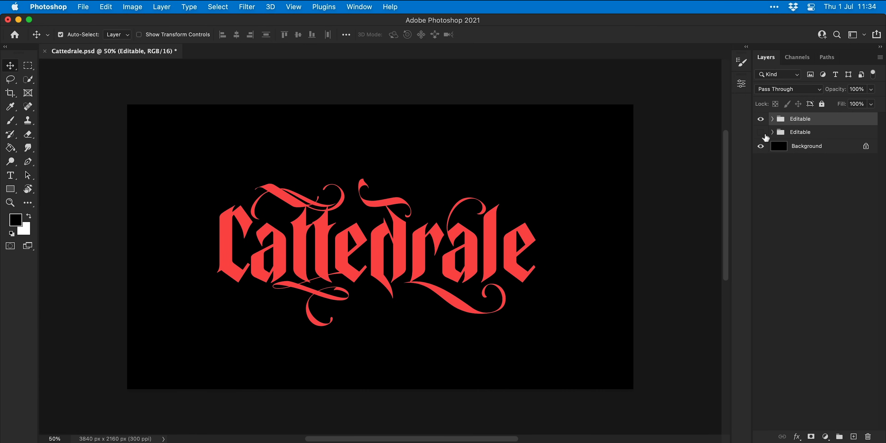
right_click(800, 132)
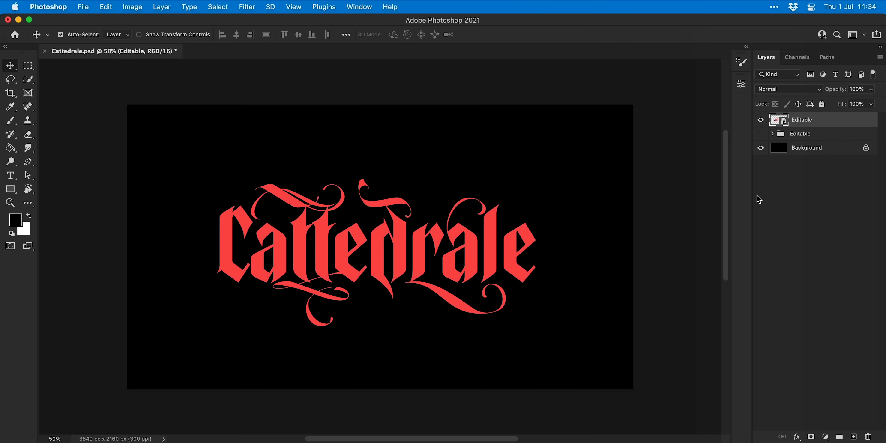
right_click(802, 119)
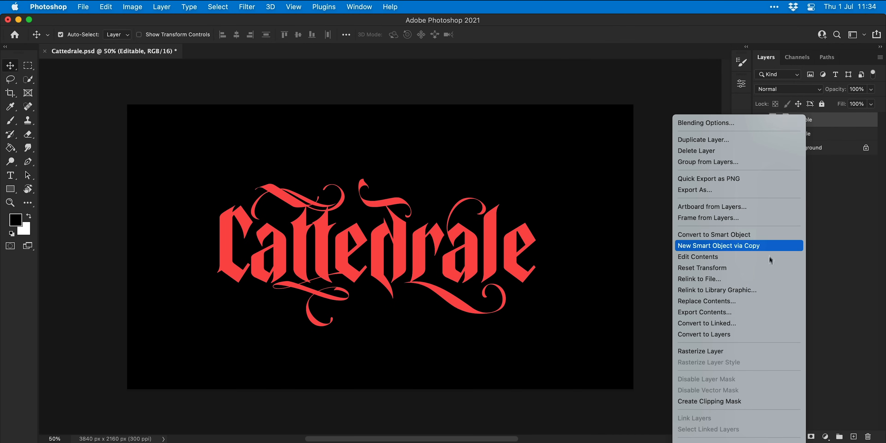
click(718, 245)
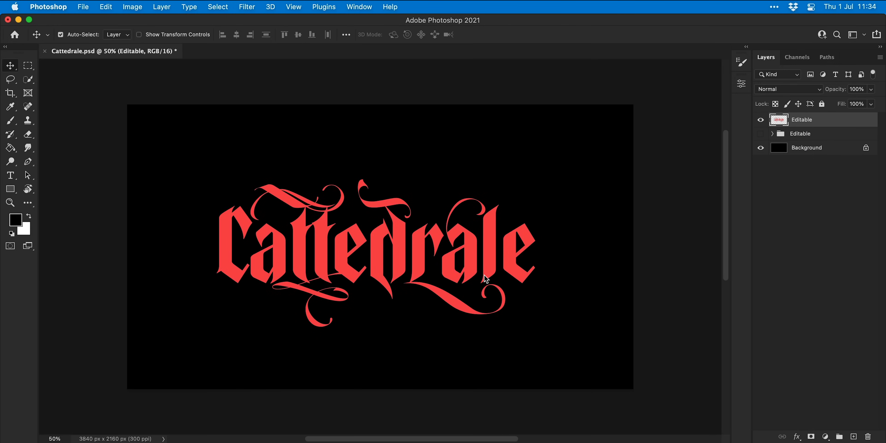
Zoom in and trace a Pen-tool work path along the left edge of the letter C.
click(10, 203)
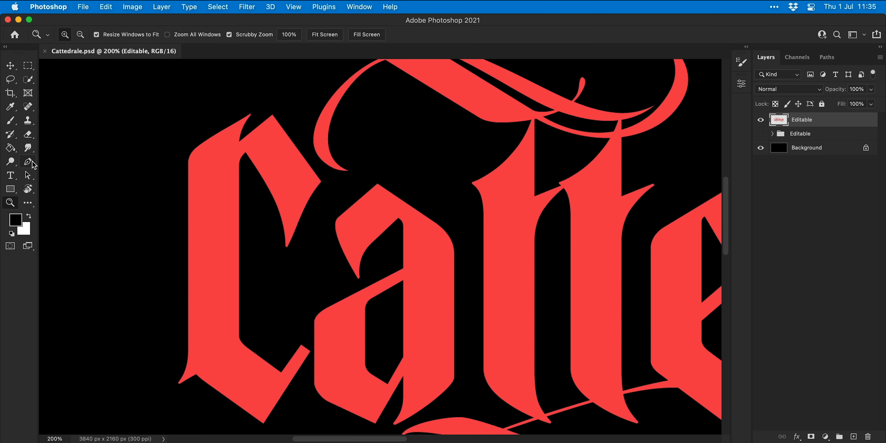
click(28, 161)
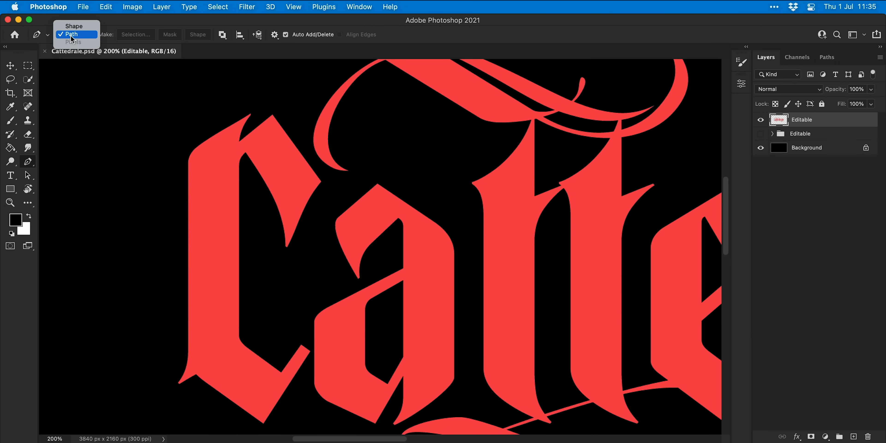
click(69, 34)
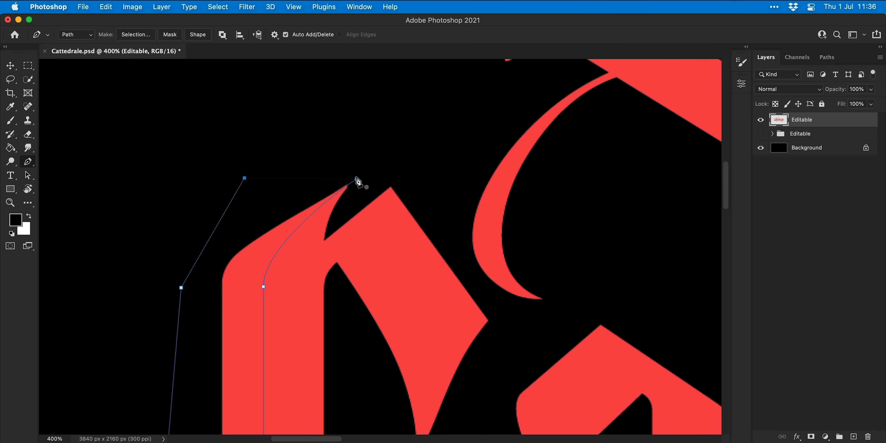
click(827, 56)
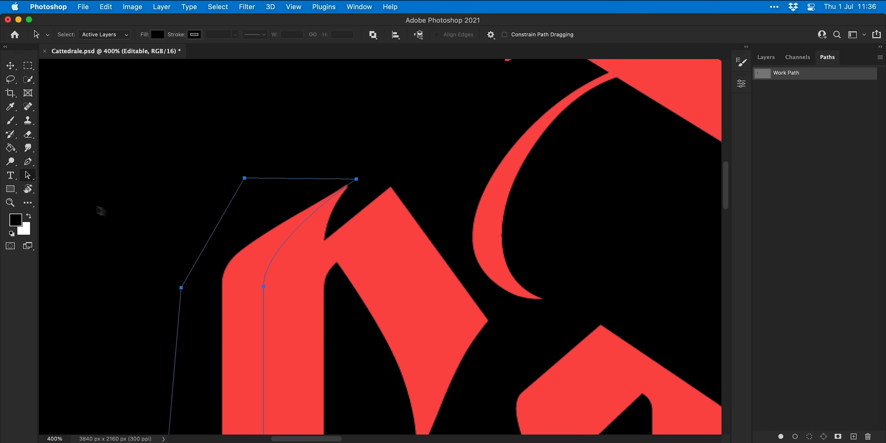
click(27, 175)
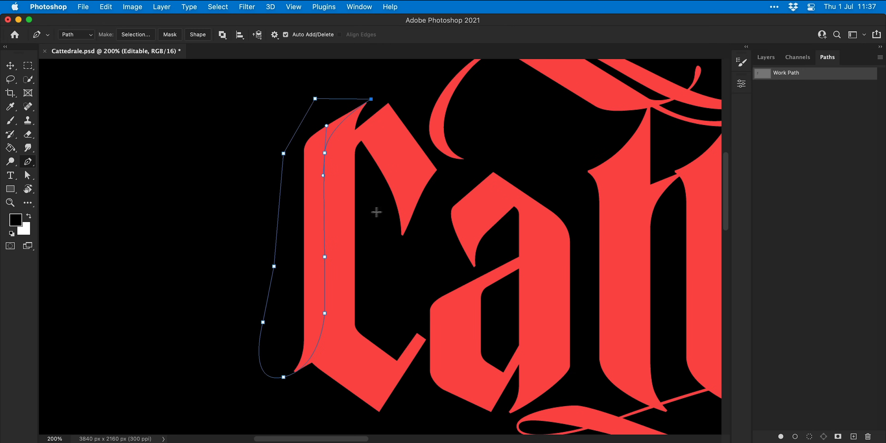
Convert the C's shading path into a selection with no feathering, then add a Shading layer.
right_click(376, 211)
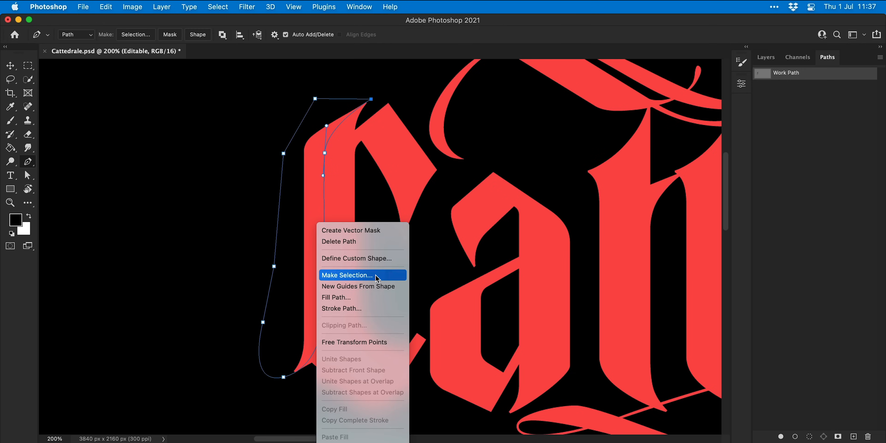
click(347, 275)
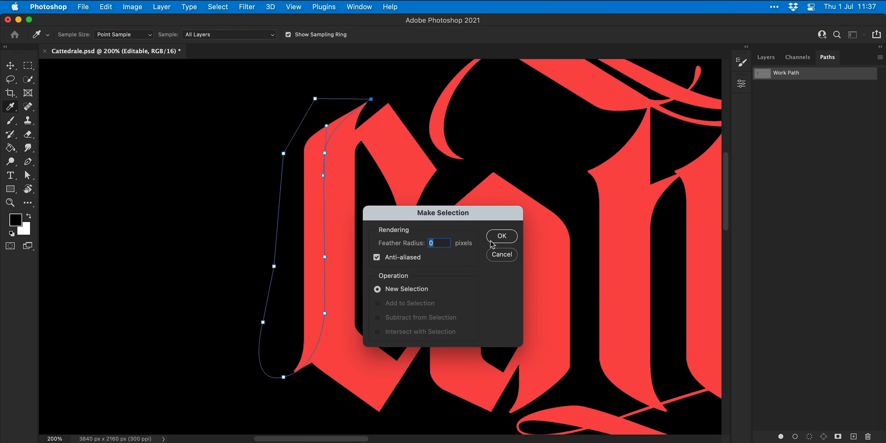
click(501, 236)
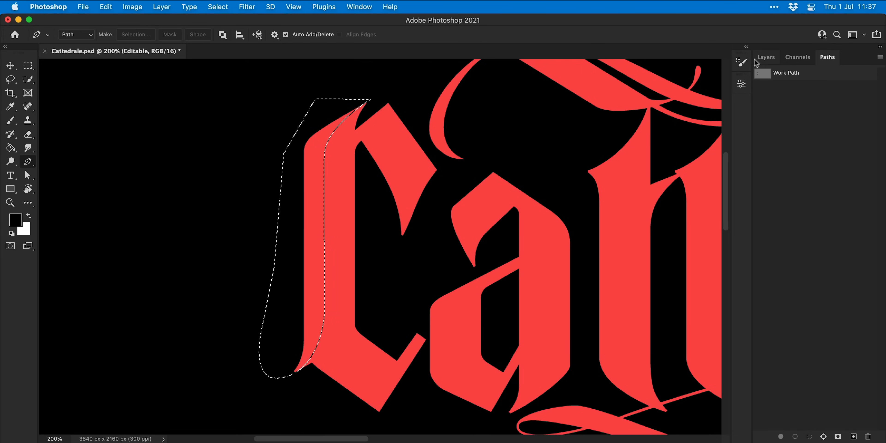
click(765, 57)
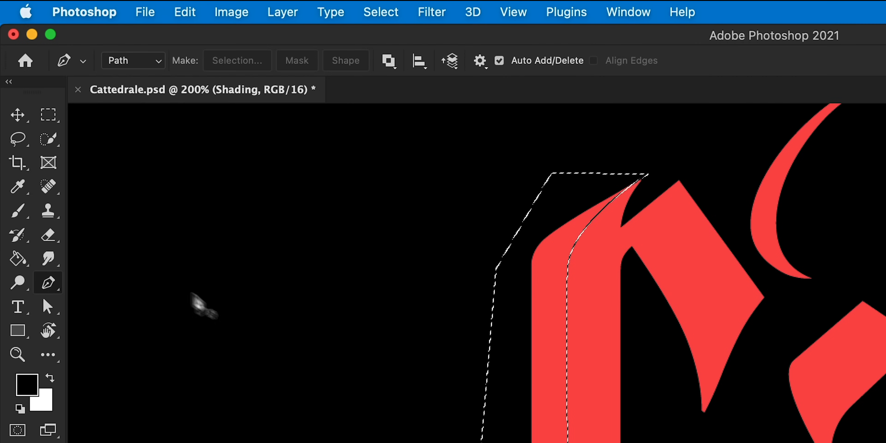
Brush soft black shading with a Soft Round brush inside the C's selection.
click(18, 209)
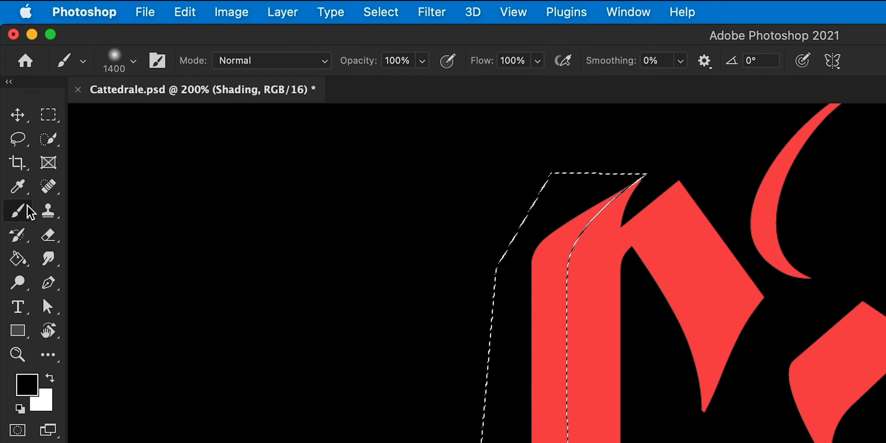
click(134, 61)
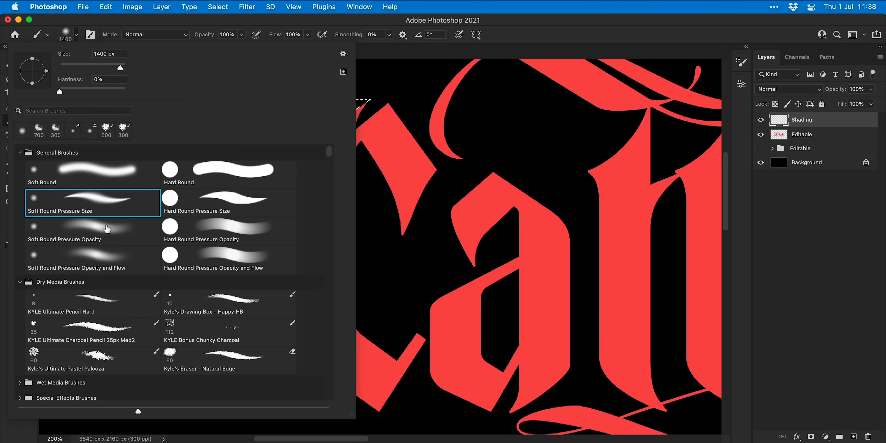
click(93, 231)
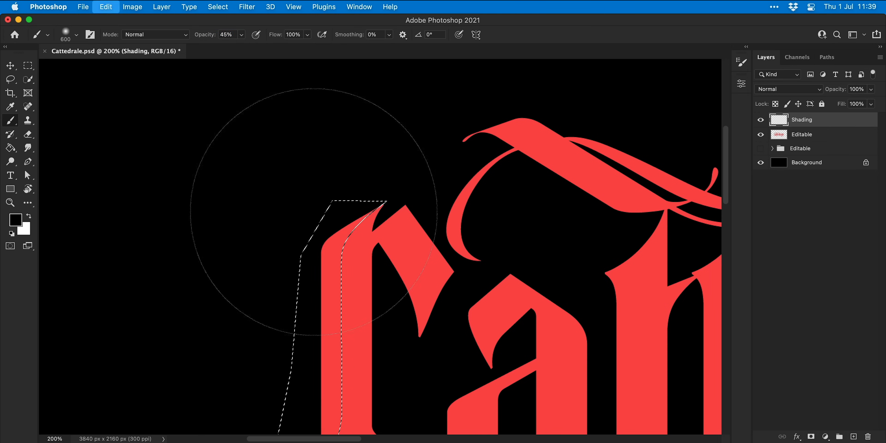
click(242, 35)
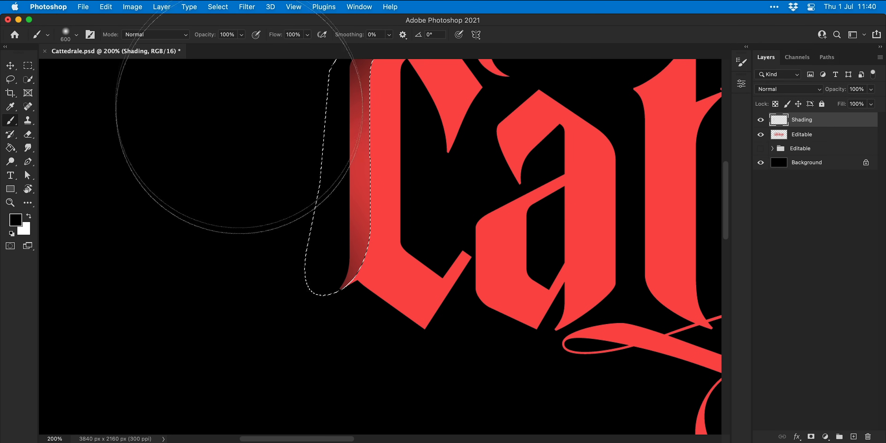
click(217, 7)
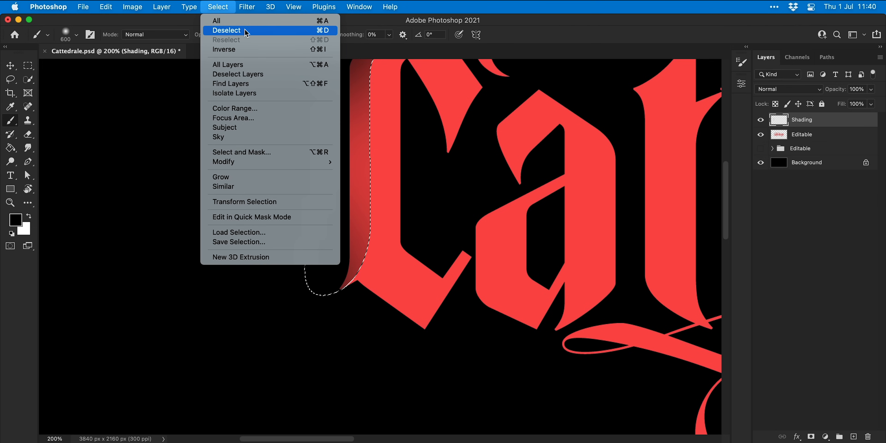
Deselect, pen two more shading paths inside the C and load the Work Path as a selection.
click(226, 30)
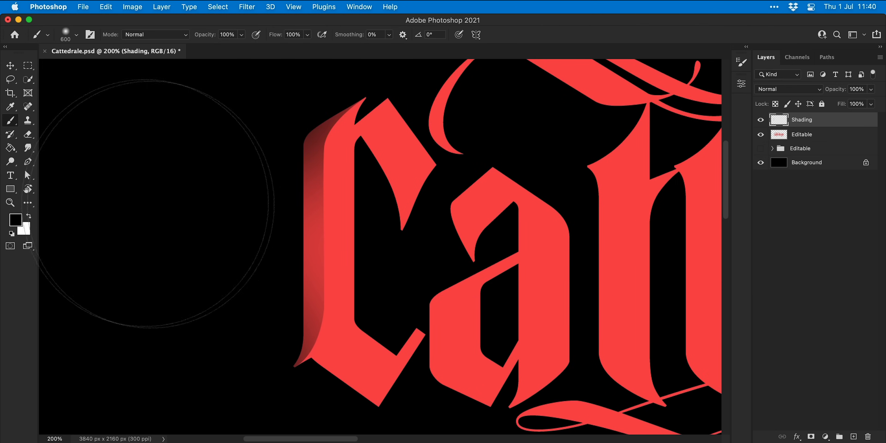
click(27, 161)
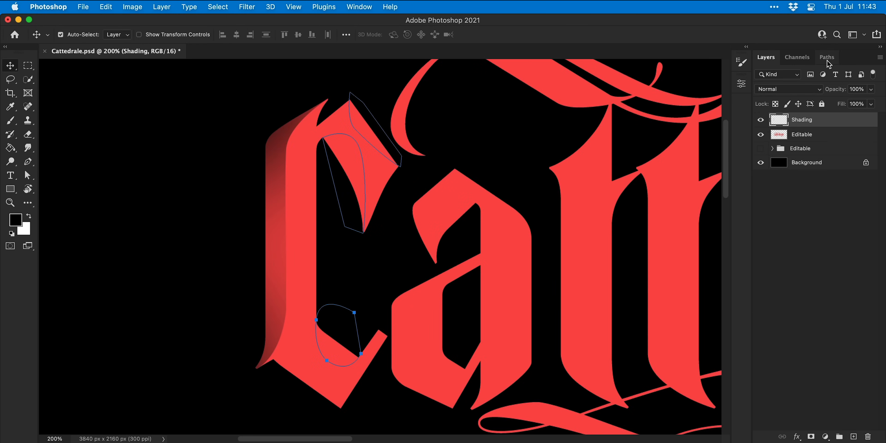
click(826, 58)
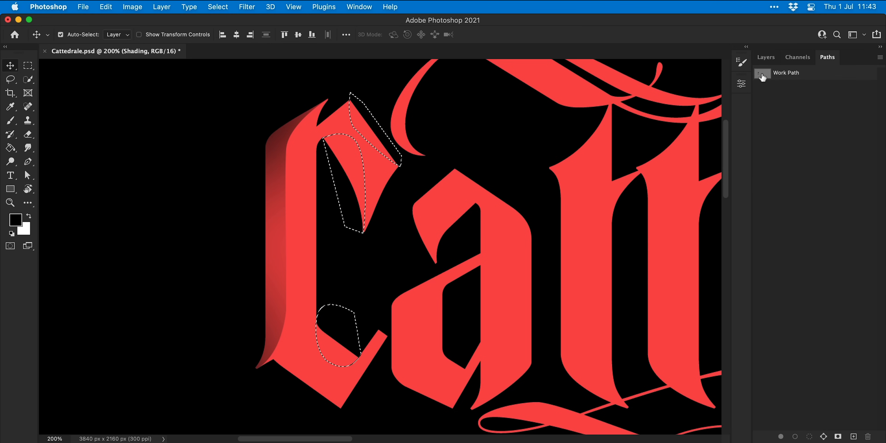
Paint the remaining C shading on the Shading layer, deselect and view the whole lettering.
click(766, 57)
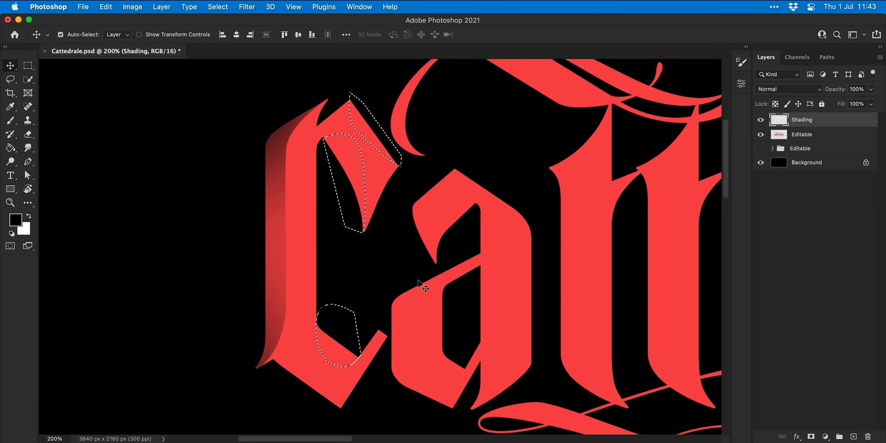
click(11, 120)
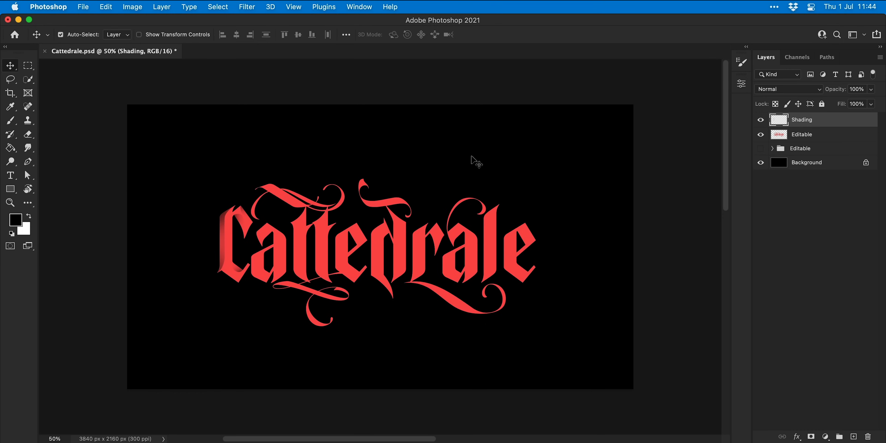
click(10, 162)
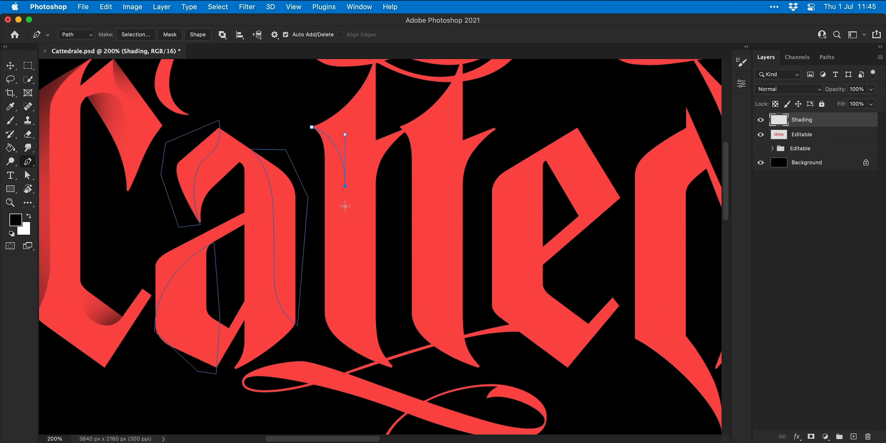
Trace pen shading paths on the t's, the remaining letters and the flourishes.
drag(345, 183, 393, 375)
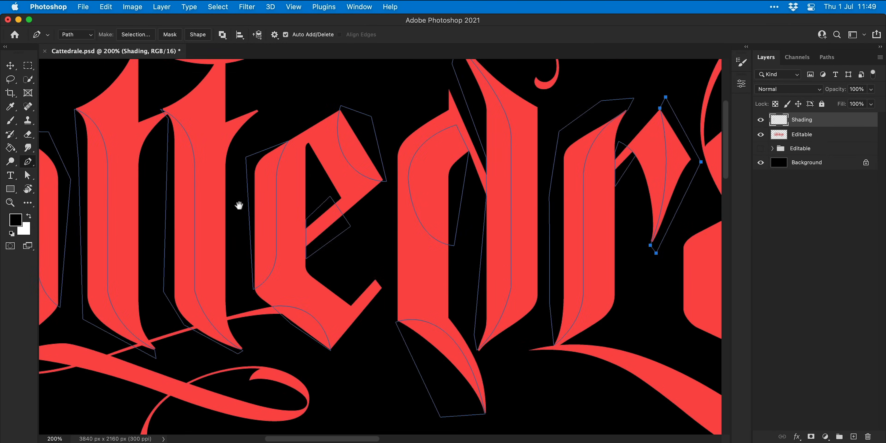
drag(240, 204, 468, 244)
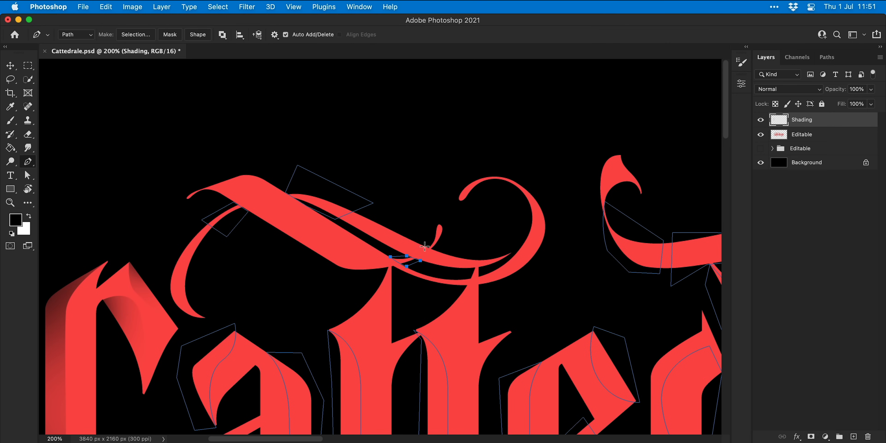
scroll(down, 3)
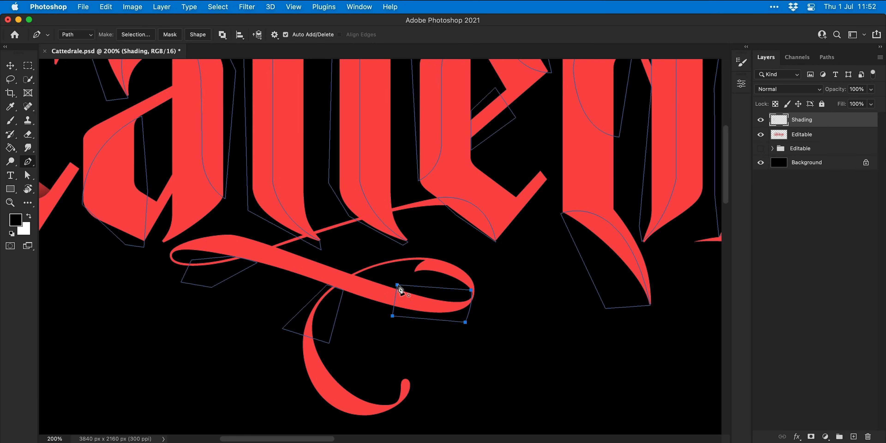
click(827, 57)
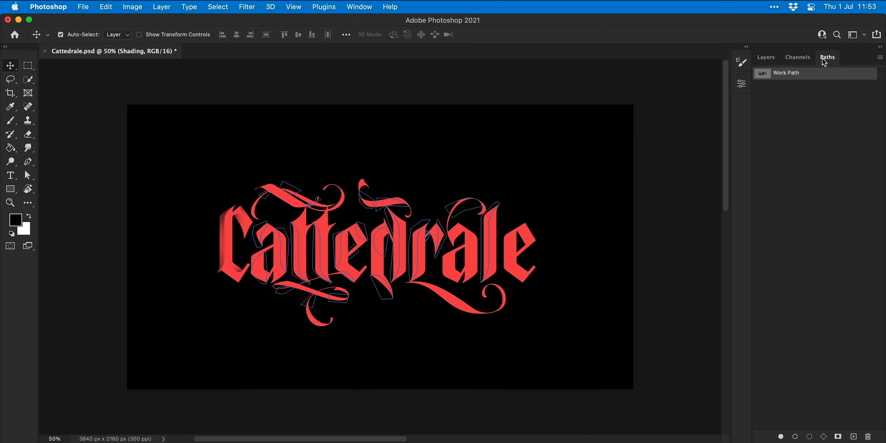
Save the Work Path as Path 1.
double_click(786, 73)
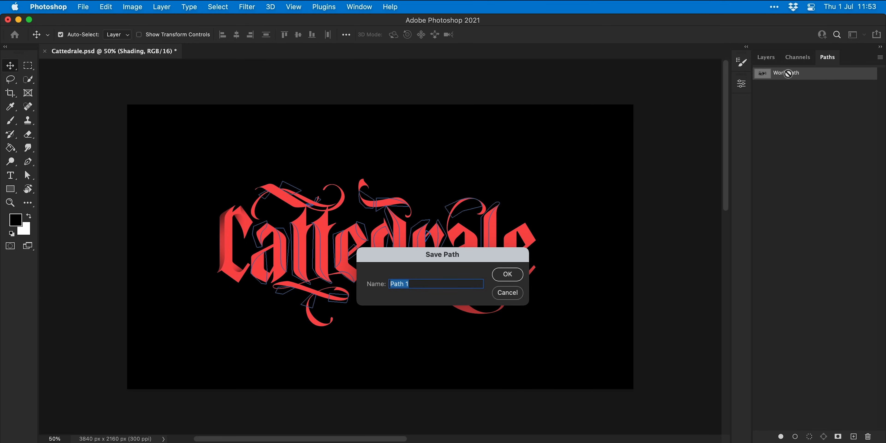
click(506, 275)
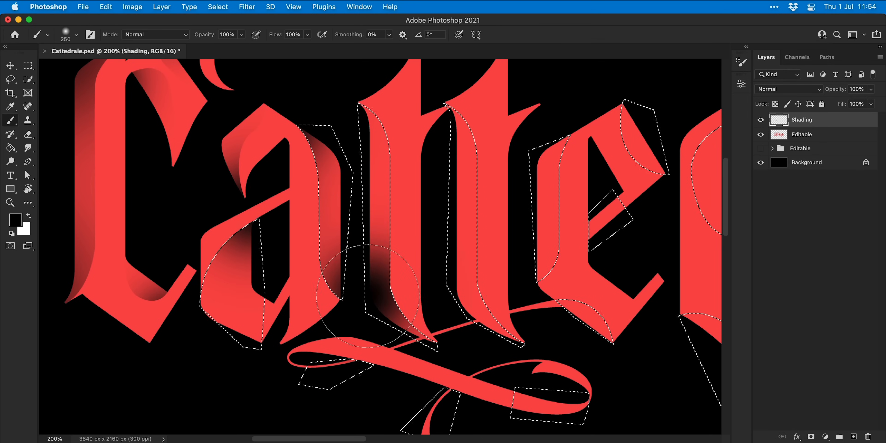
Brush black shading into the loaded path selection, erase stray edges and outline the lower flourish.
click(28, 134)
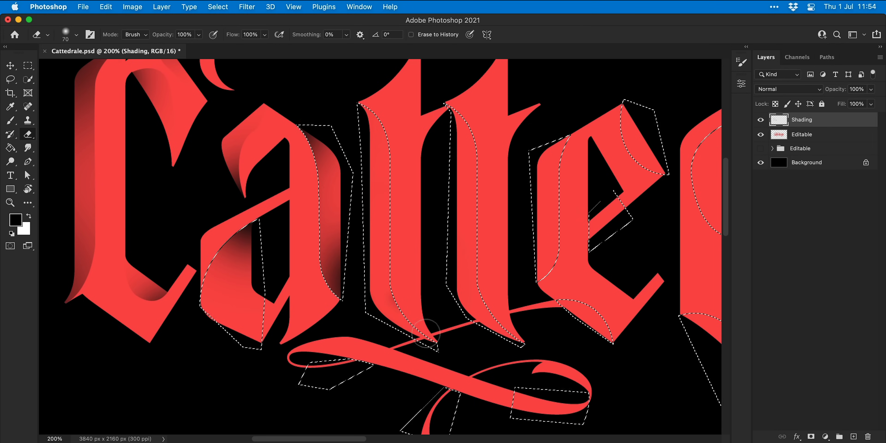
click(11, 79)
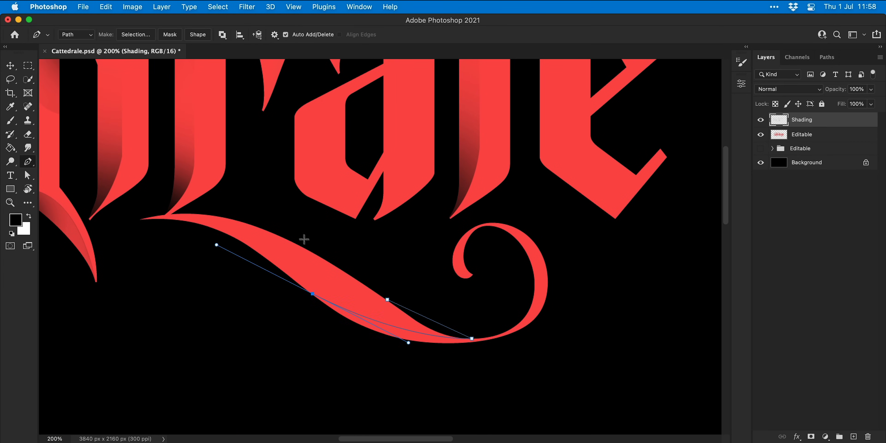
click(10, 120)
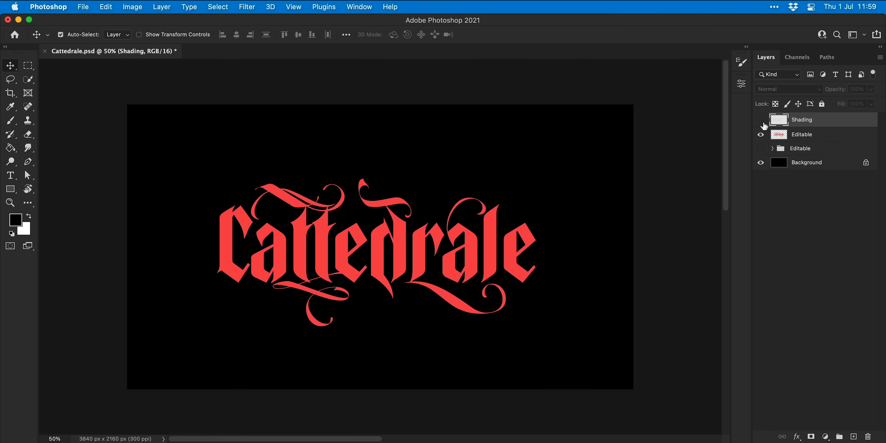
Lasso the first a's shading, copy it to a new layer over the a in 'drale', and merge the shading layers.
click(761, 119)
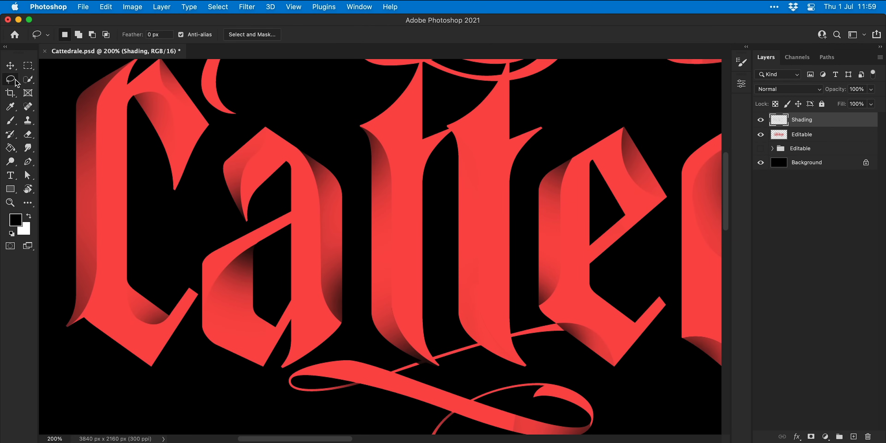
drag(187, 215, 356, 176)
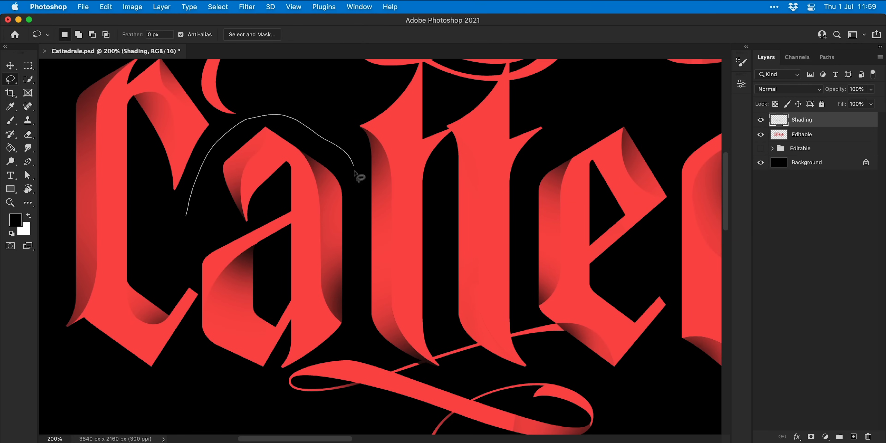
drag(358, 174, 205, 355)
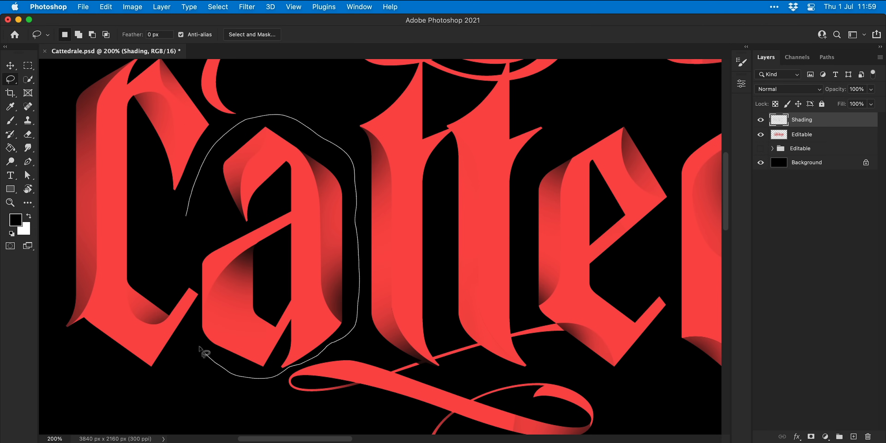
click(207, 355)
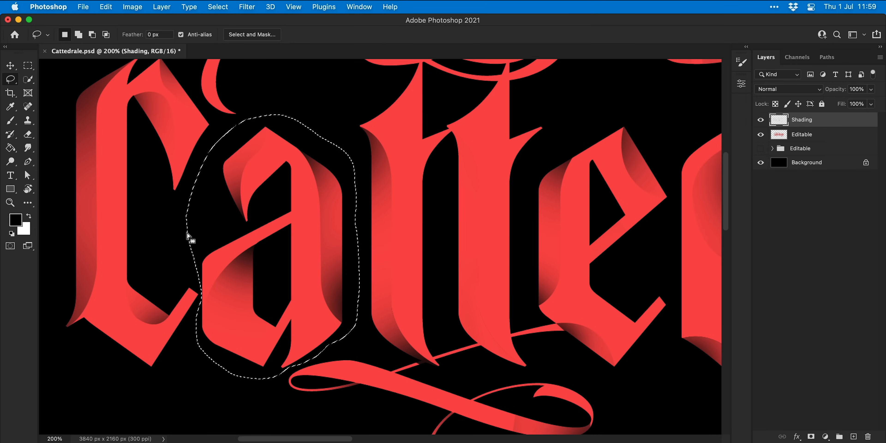
click(105, 6)
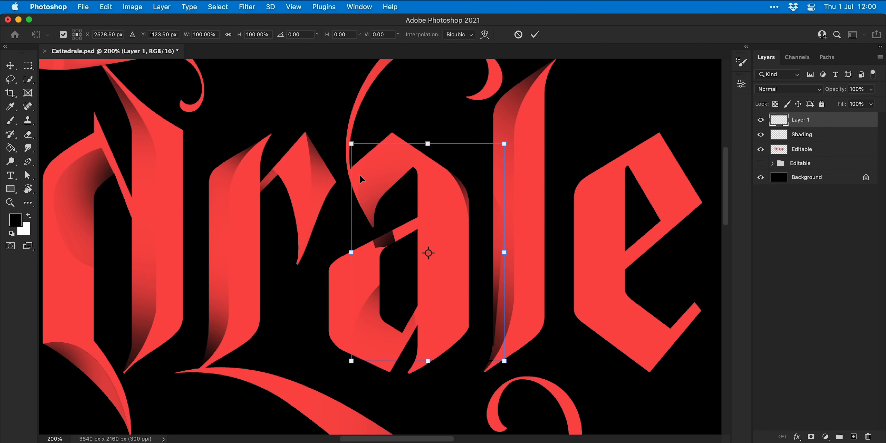
drag(428, 252, 395, 229)
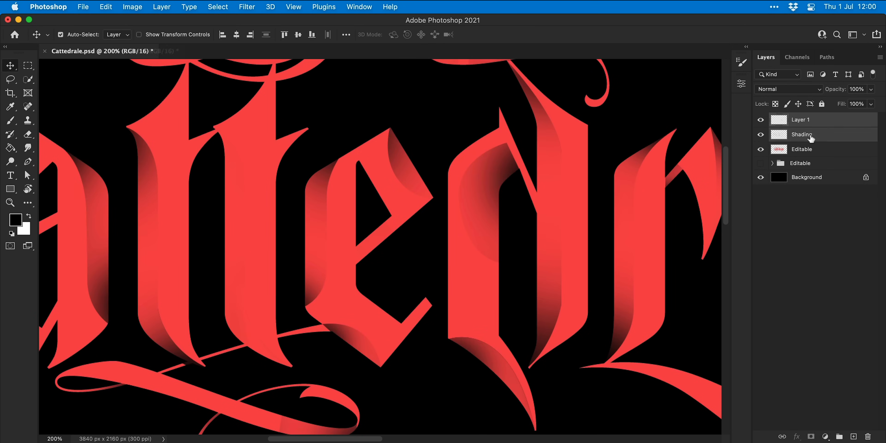
right_click(803, 134)
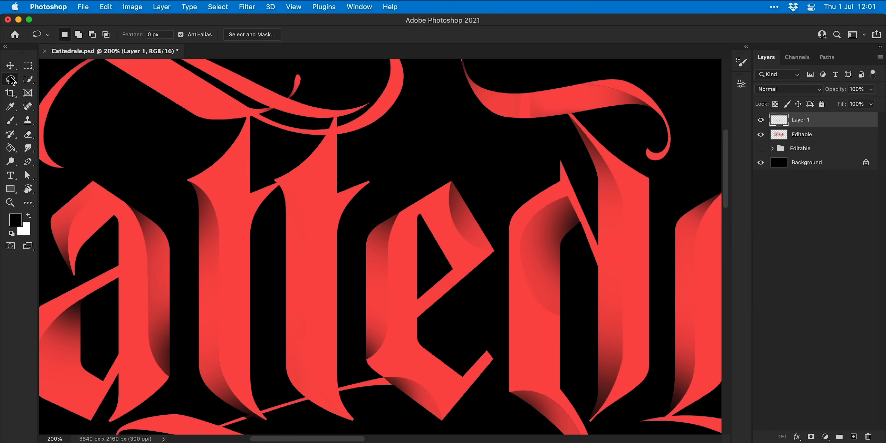
Clean up the shading where the t's join and paint dark shading into the lower swash flourish.
drag(266, 181, 251, 262)
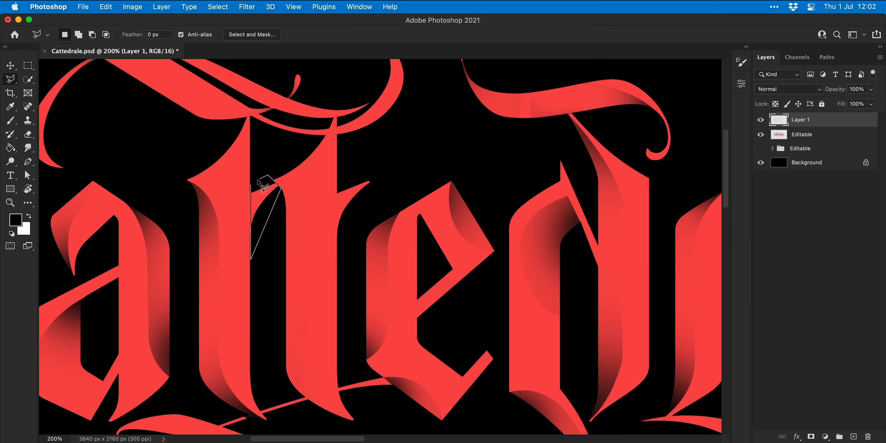
click(10, 202)
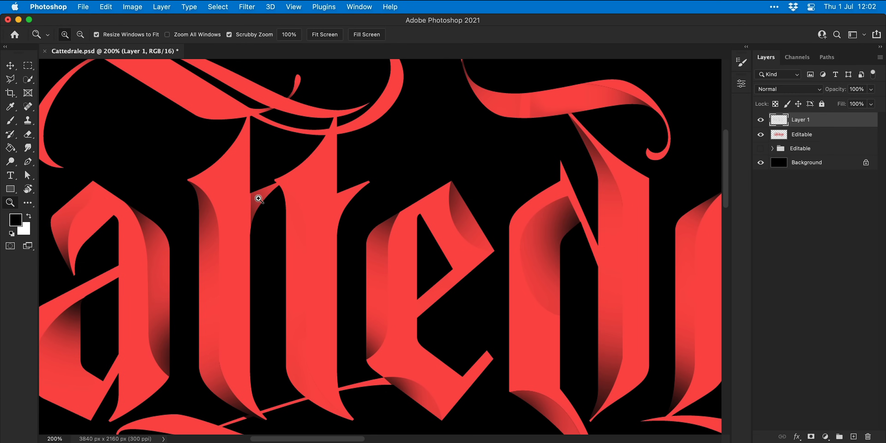
click(259, 199)
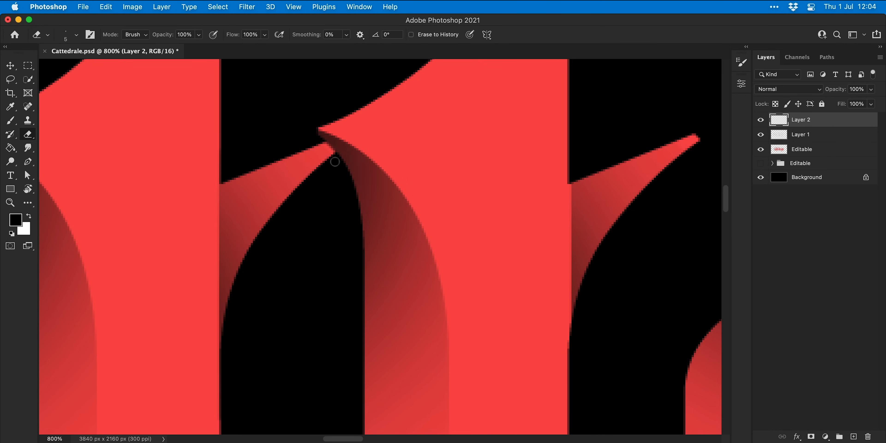
click(10, 79)
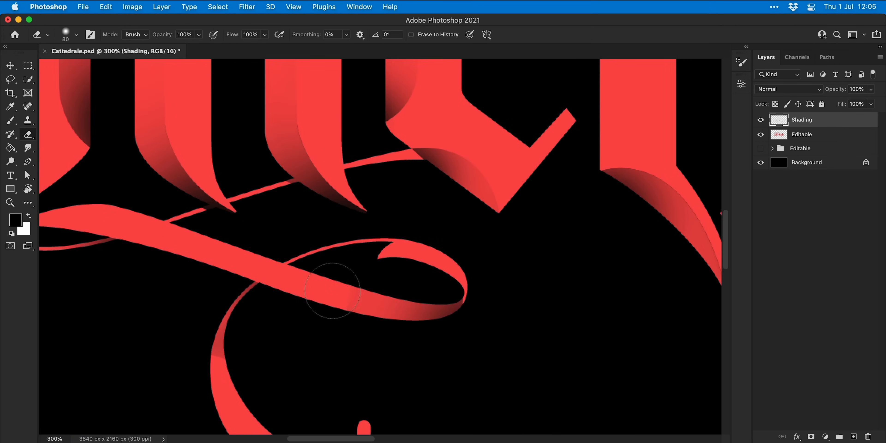
click(10, 162)
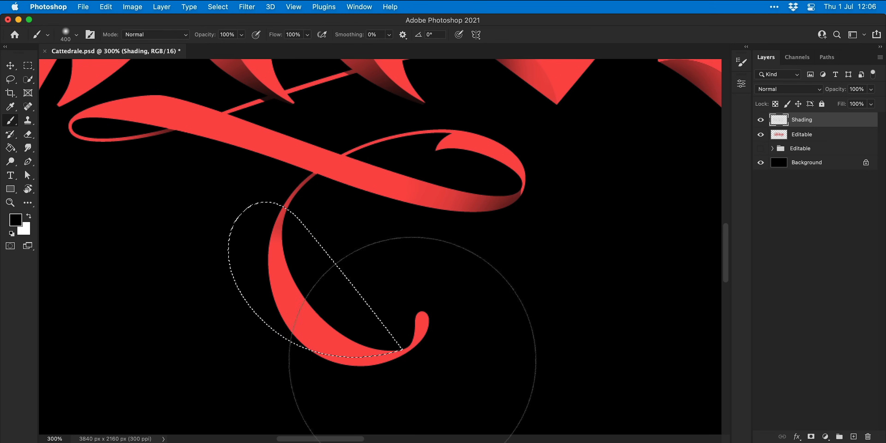
click(10, 66)
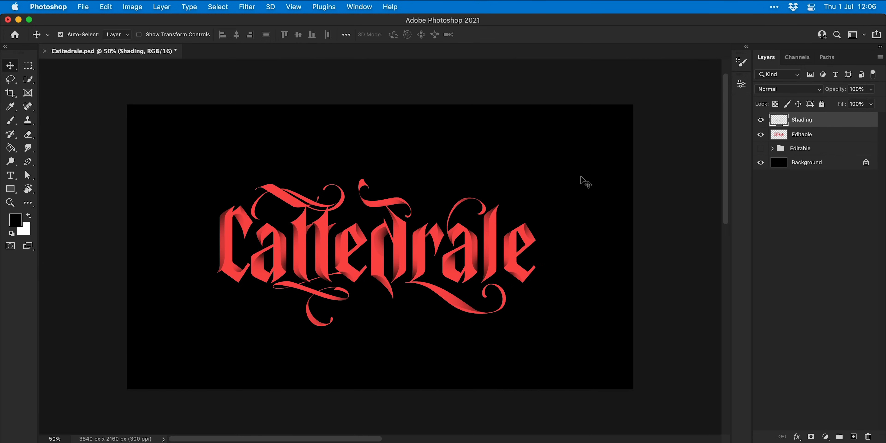
click(761, 119)
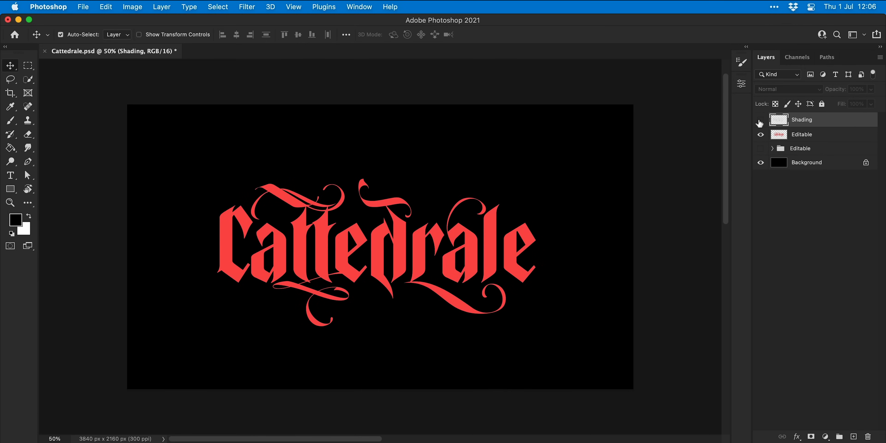
click(761, 119)
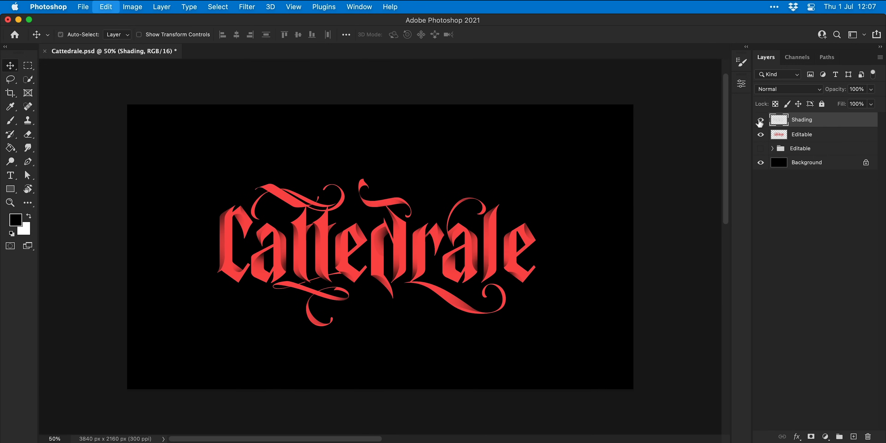
click(761, 119)
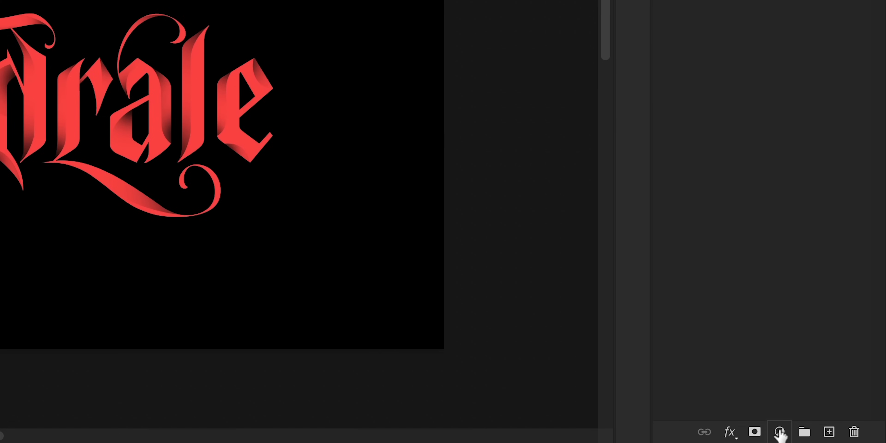
Add a Hue/Saturation adjustment layer set to Hue -8, Saturation +19, Lightness -20.
click(779, 433)
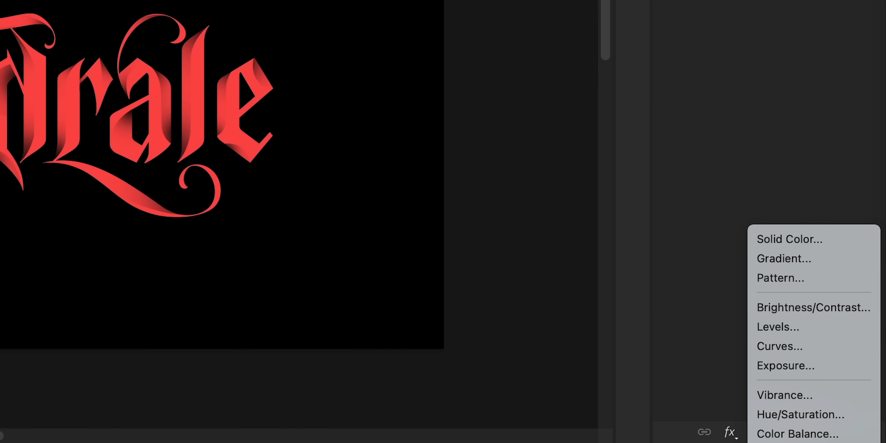
click(784, 258)
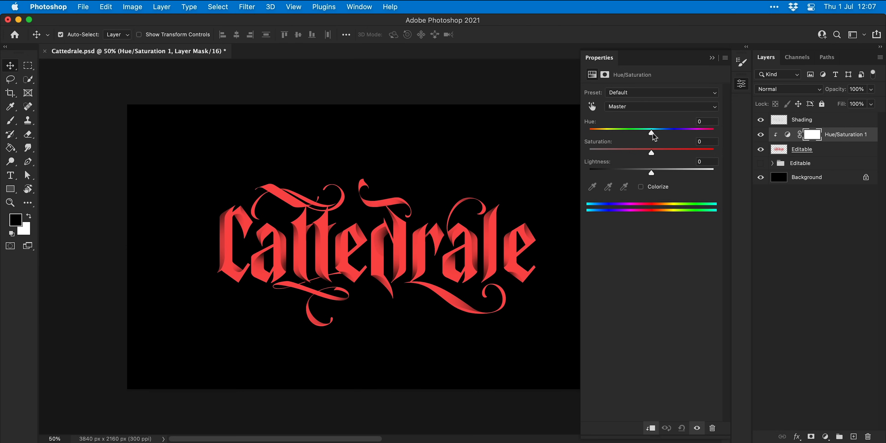
drag(650, 130, 619, 131)
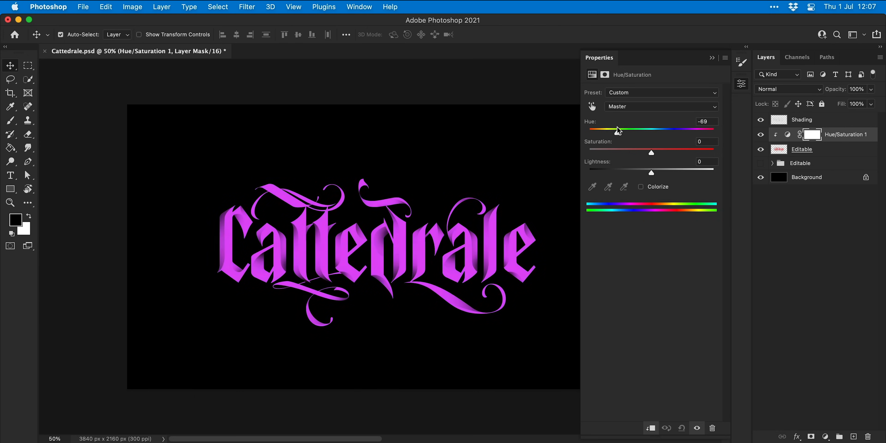
drag(619, 129, 610, 129)
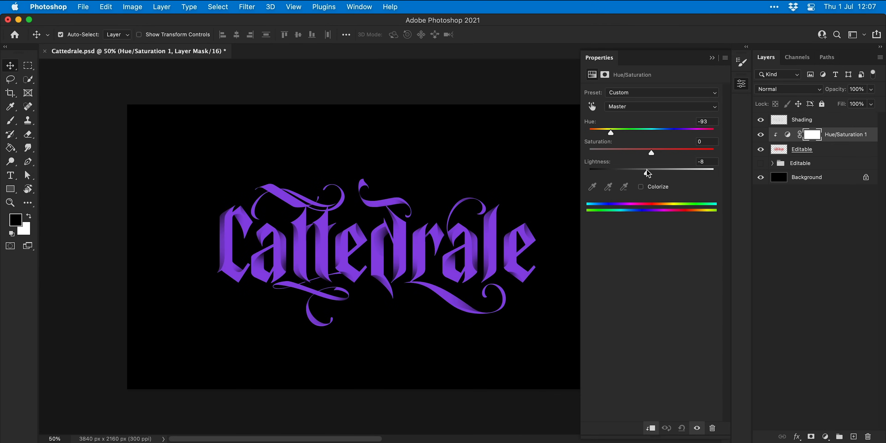
drag(650, 153, 637, 152)
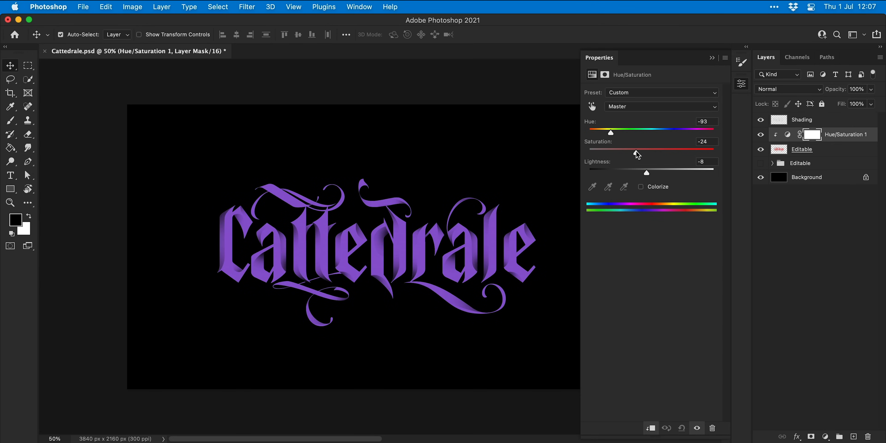
drag(611, 132, 646, 133)
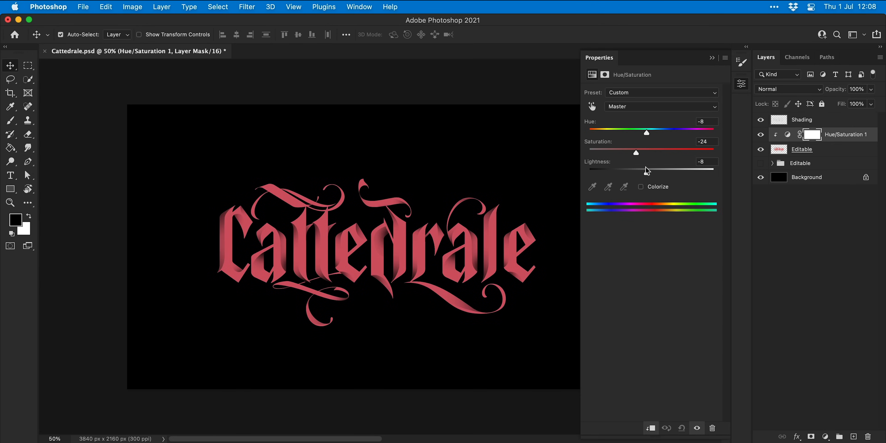
drag(635, 153, 665, 153)
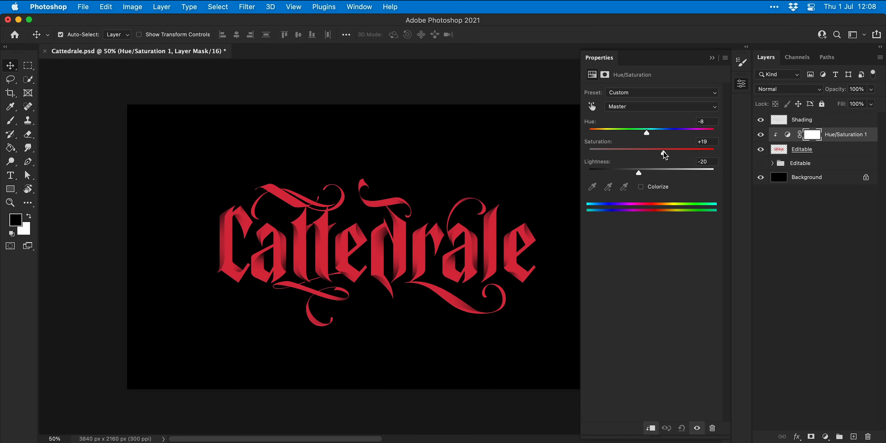